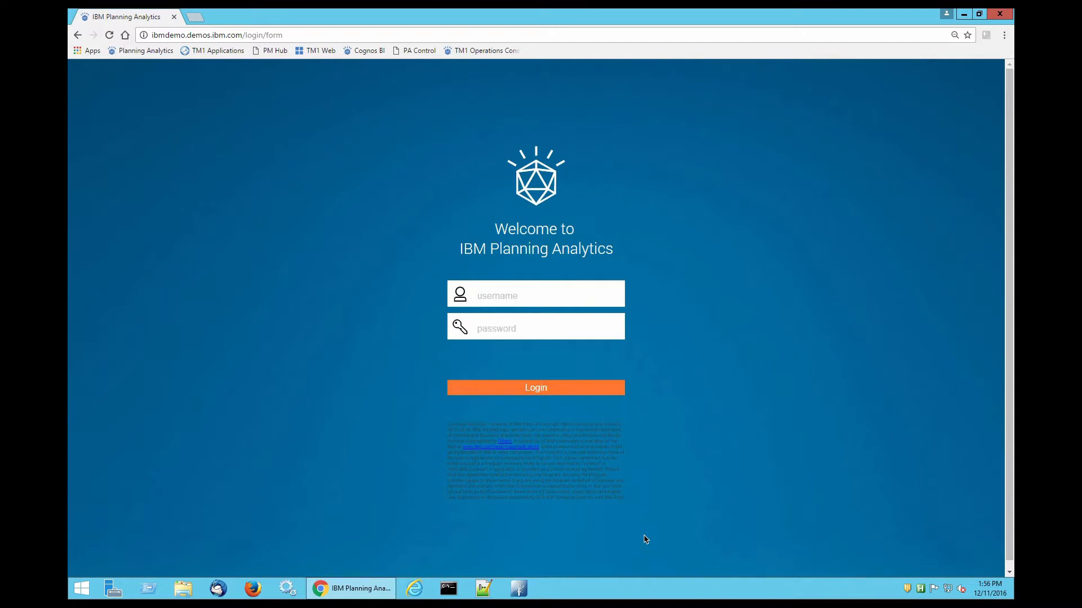
Sign in to Planning Analytics Workspace as user 'pm' with the password
{"action": "left_click", "coordinate": [535, 295]}
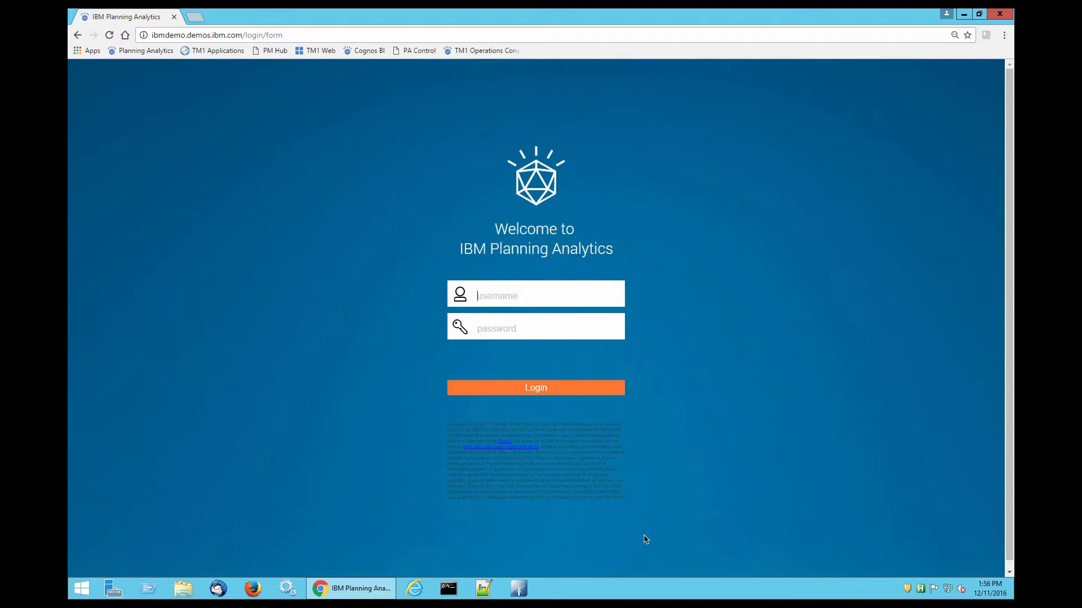
{"action": "type", "text": "pm"}
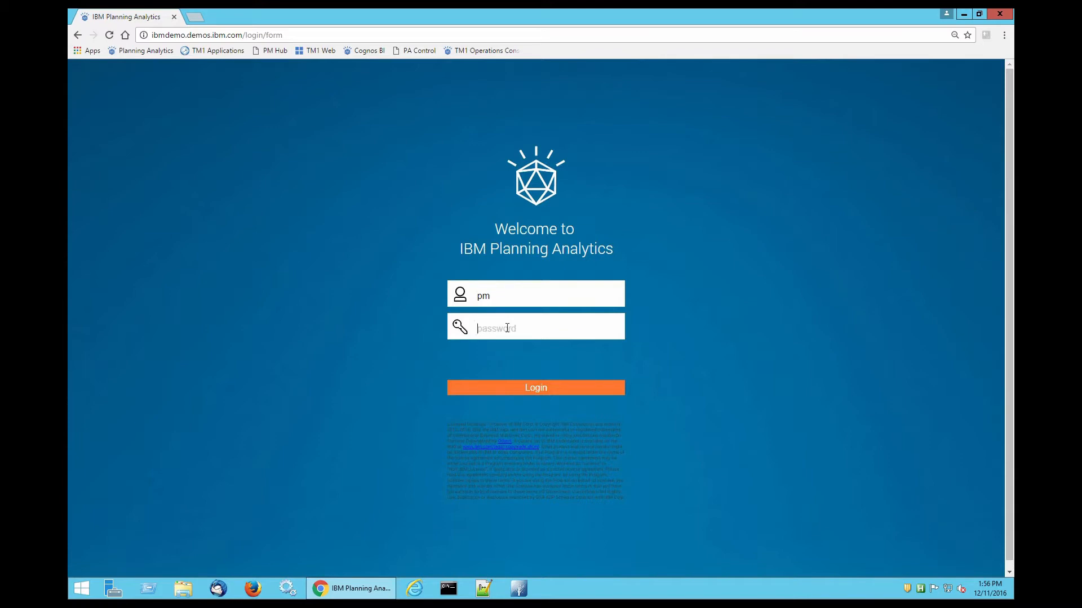
{"action": "type", "text": "password"}
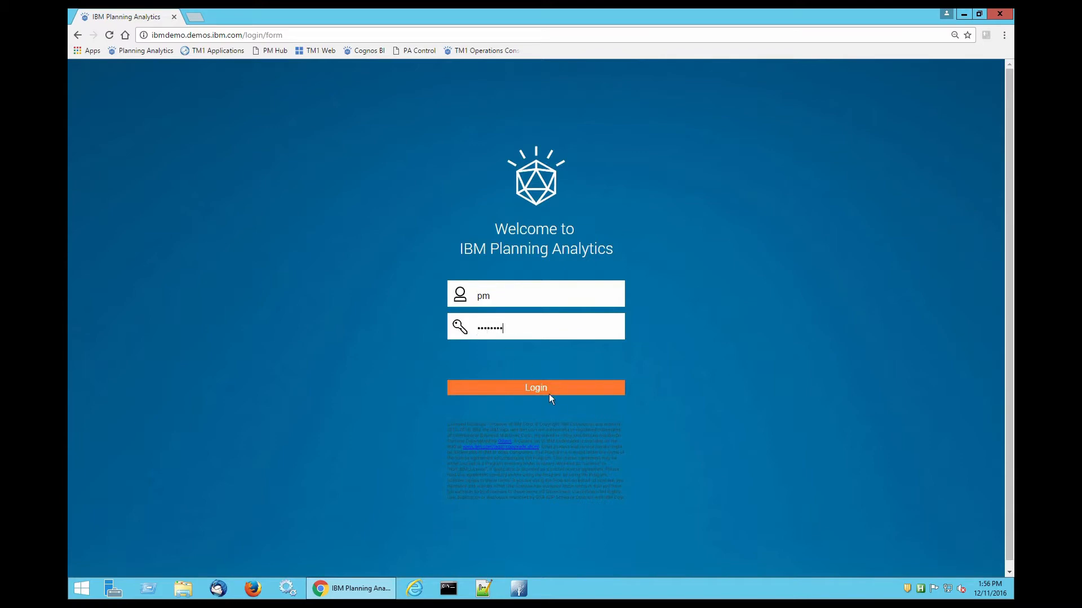
{"action": "left_click", "coordinate": [535, 387]}
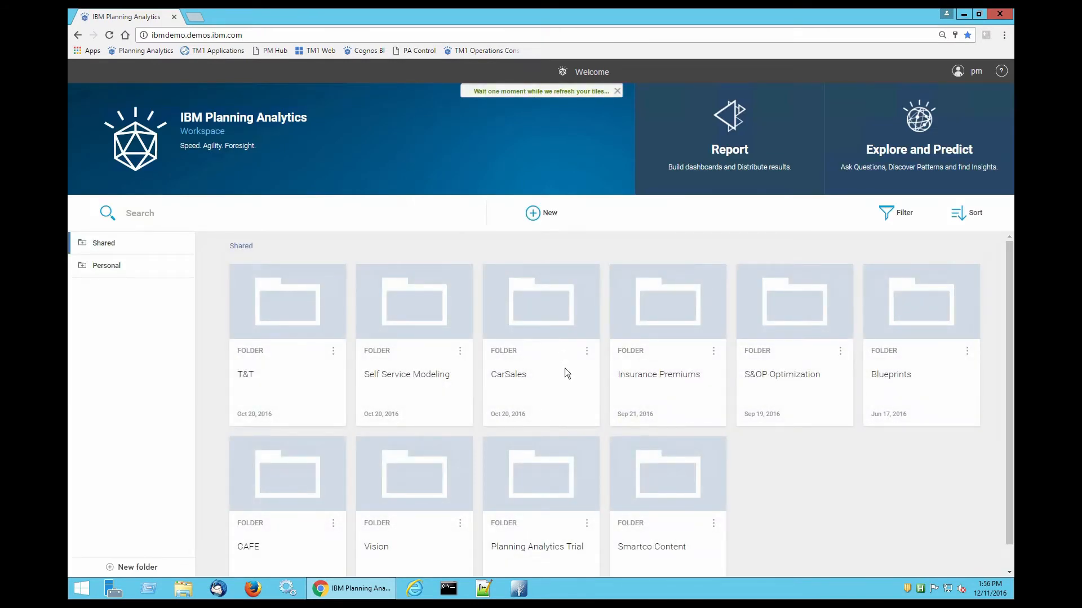
Open the CarSales folder to reach the Car Sales Analysis book
{"action": "double_click", "coordinate": [541, 301]}
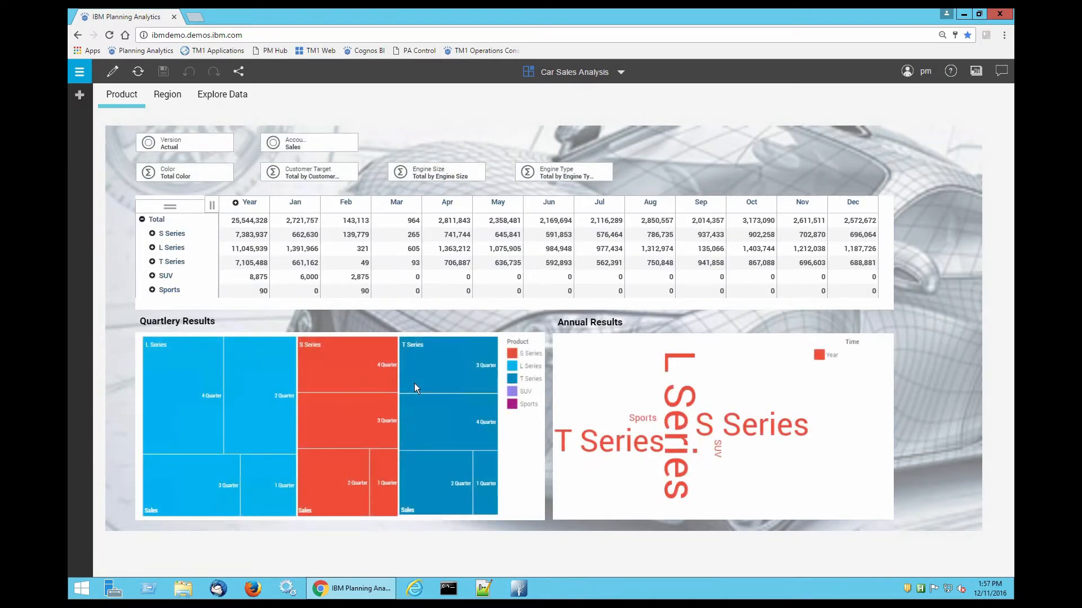
{"action": "mouse_move", "coordinate": [189, 300]}
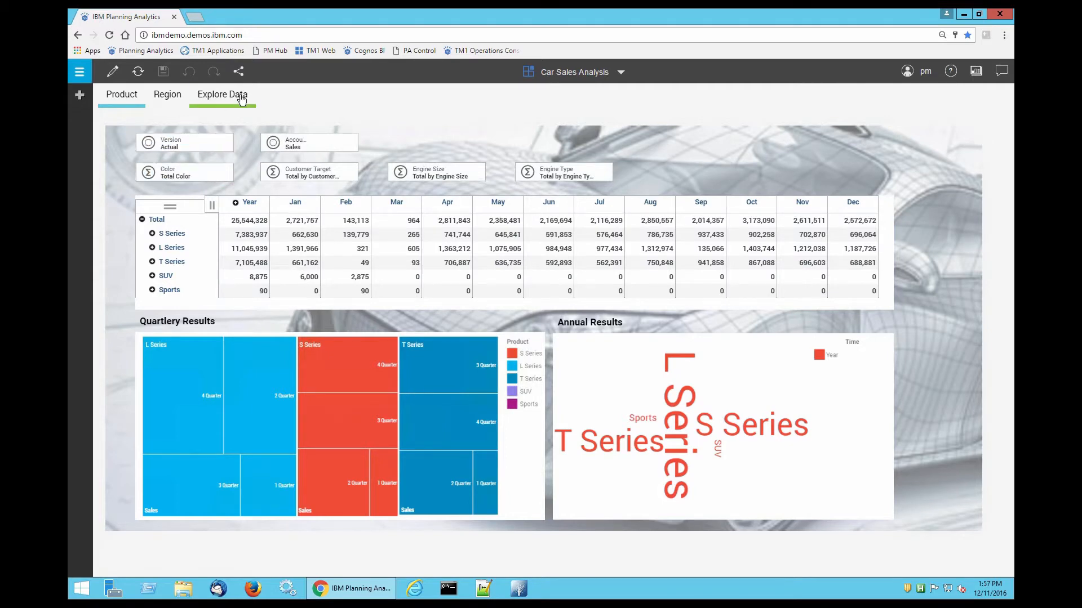
On the Explore Data sheet, expand Product's hierarchies and put Engine Type across the view's columns
{"action": "left_click", "coordinate": [222, 95]}
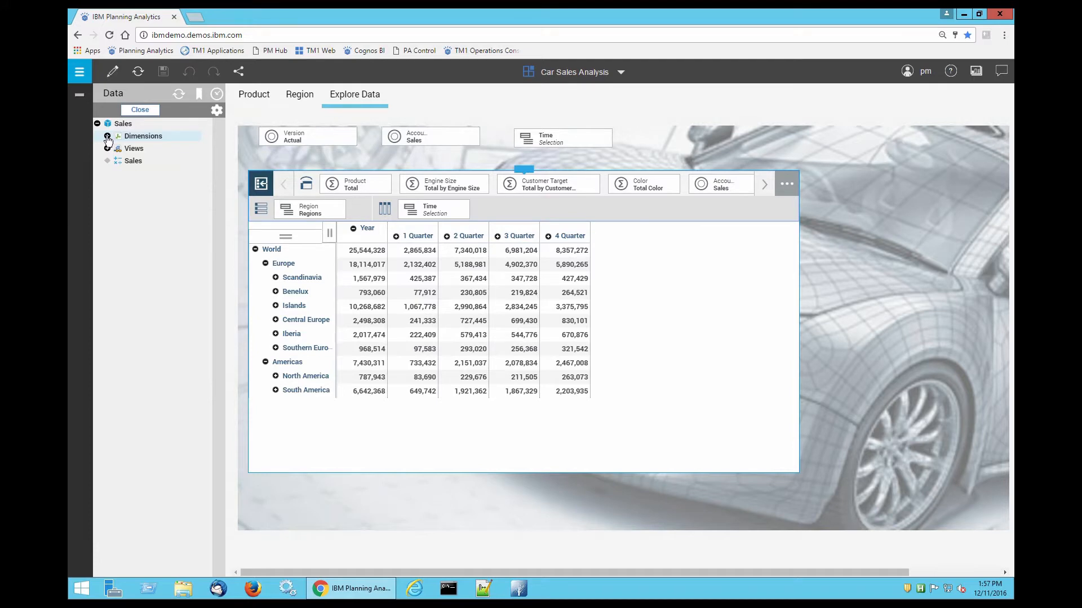
{"action": "left_click", "coordinate": [108, 136]}
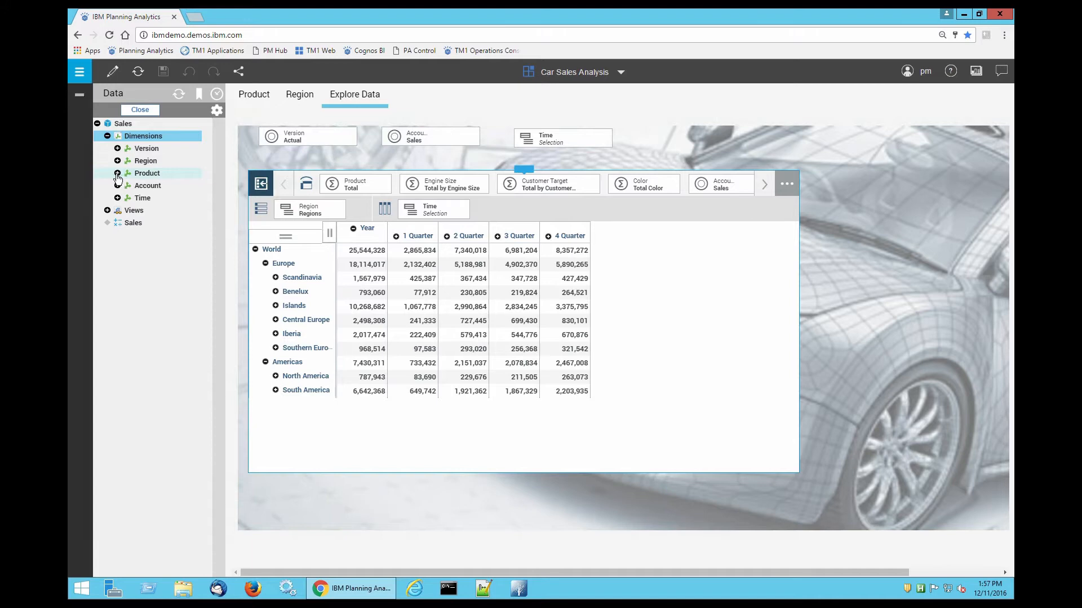
{"action": "left_click", "coordinate": [117, 173]}
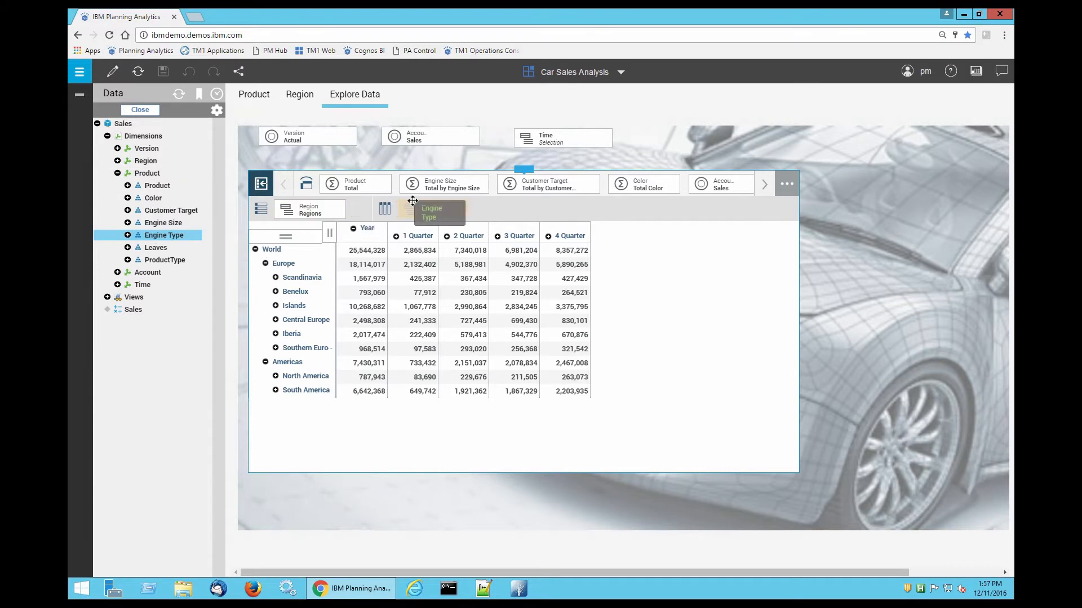
{"action": "left_click", "coordinate": [442, 209]}
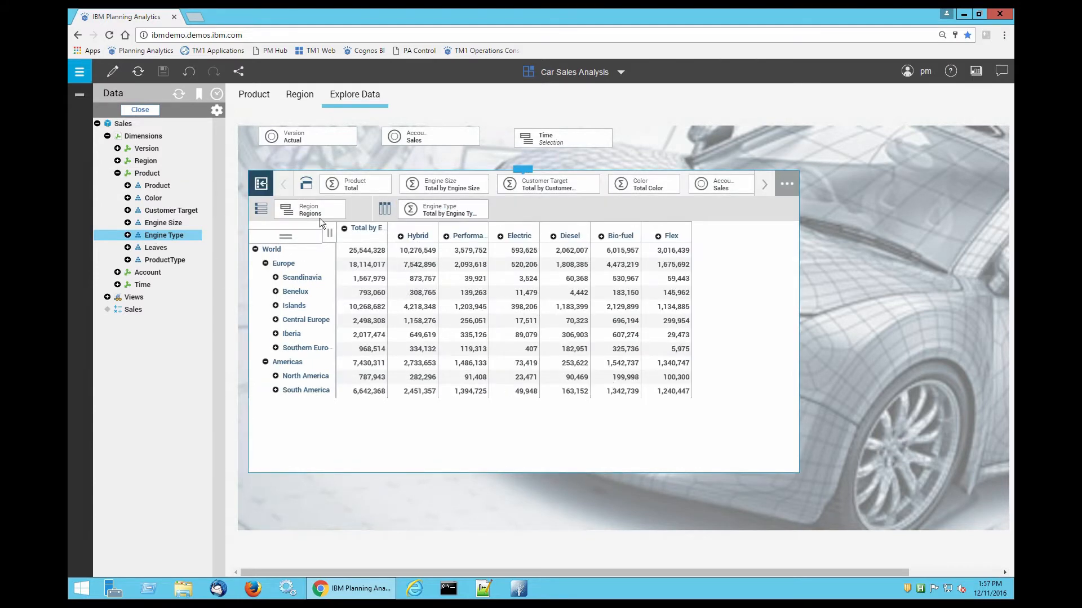
{"action": "mouse_move", "coordinate": [431, 444]}
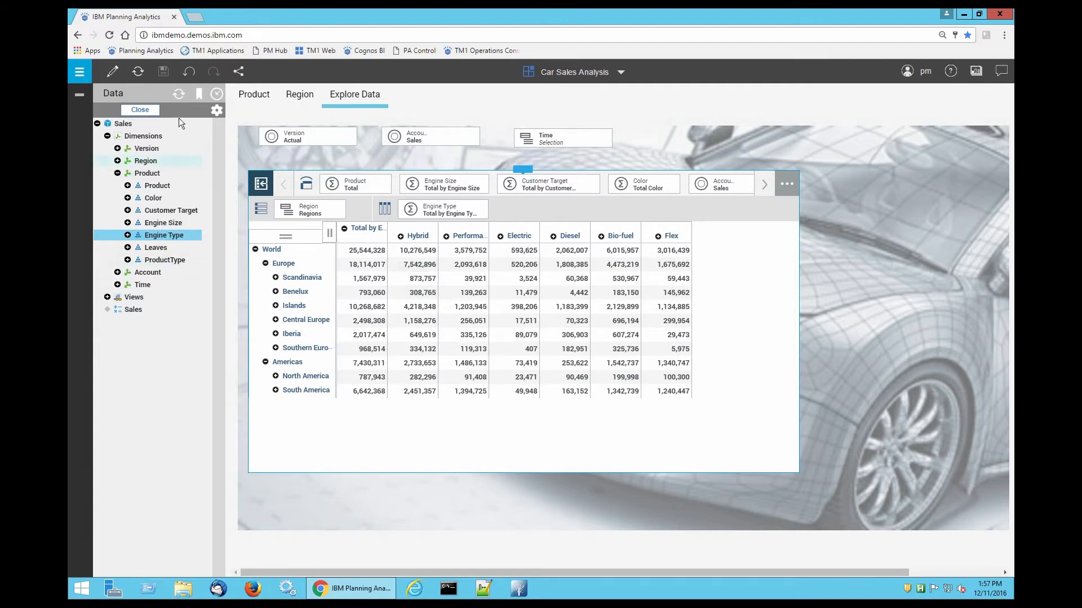
{"action": "left_click", "coordinate": [111, 71]}
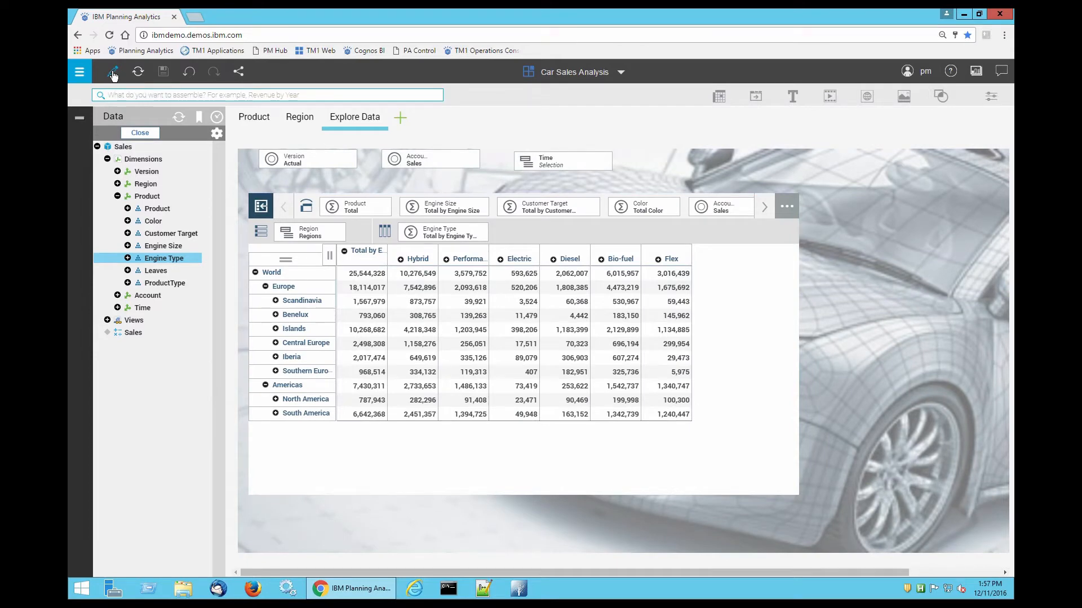
Add a new Freeform sheet to the book and rename it 'letters'
{"action": "left_click", "coordinate": [400, 118]}
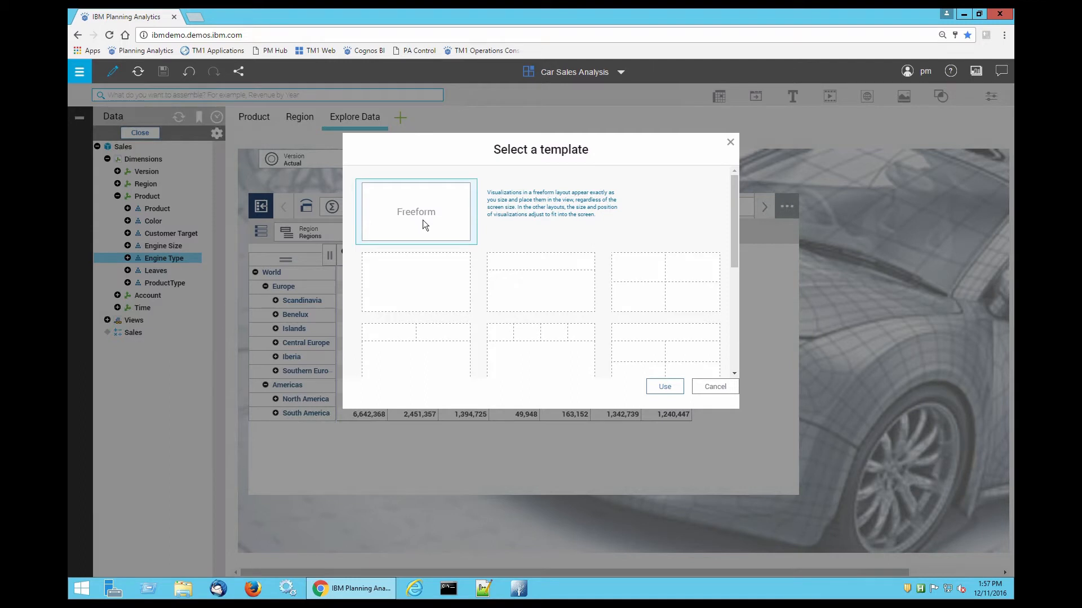
{"action": "left_click", "coordinate": [662, 386]}
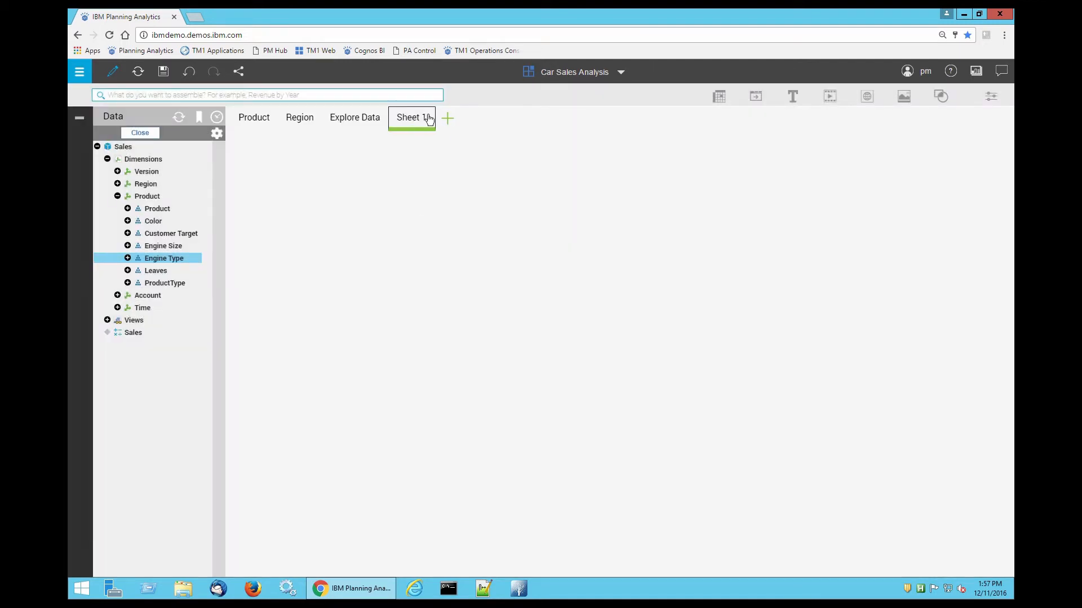
{"action": "left_click", "coordinate": [412, 117]}
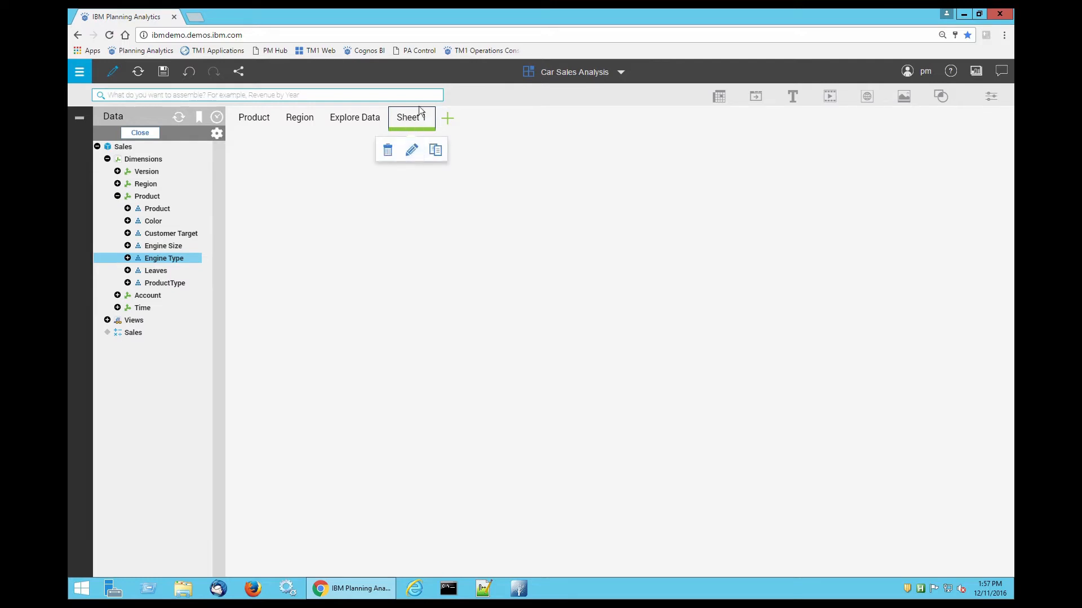
{"action": "left_click", "coordinate": [411, 150]}
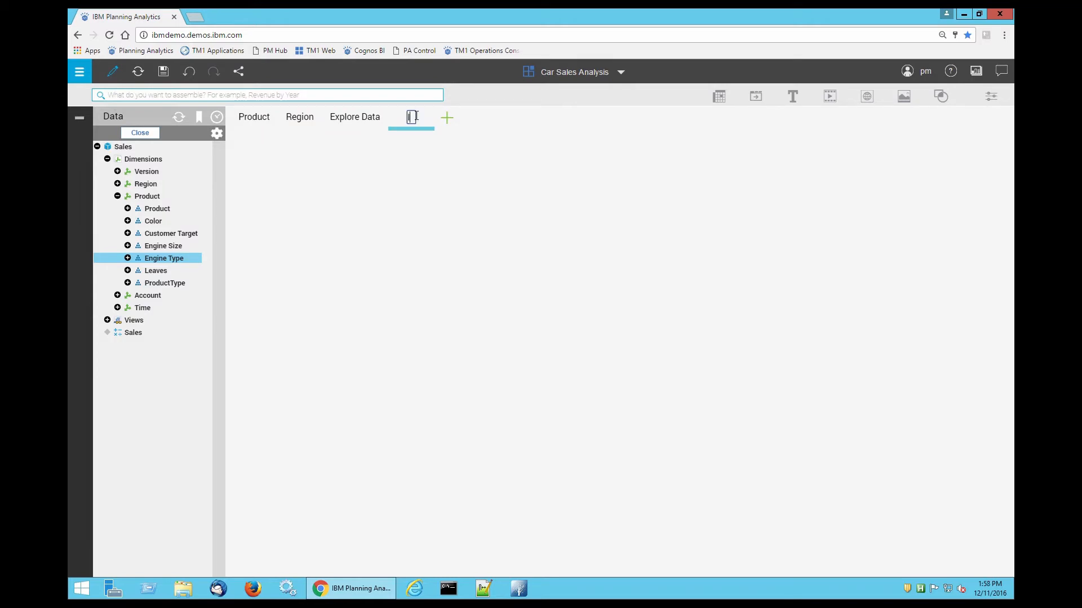
{"action": "type", "text": "letters"}
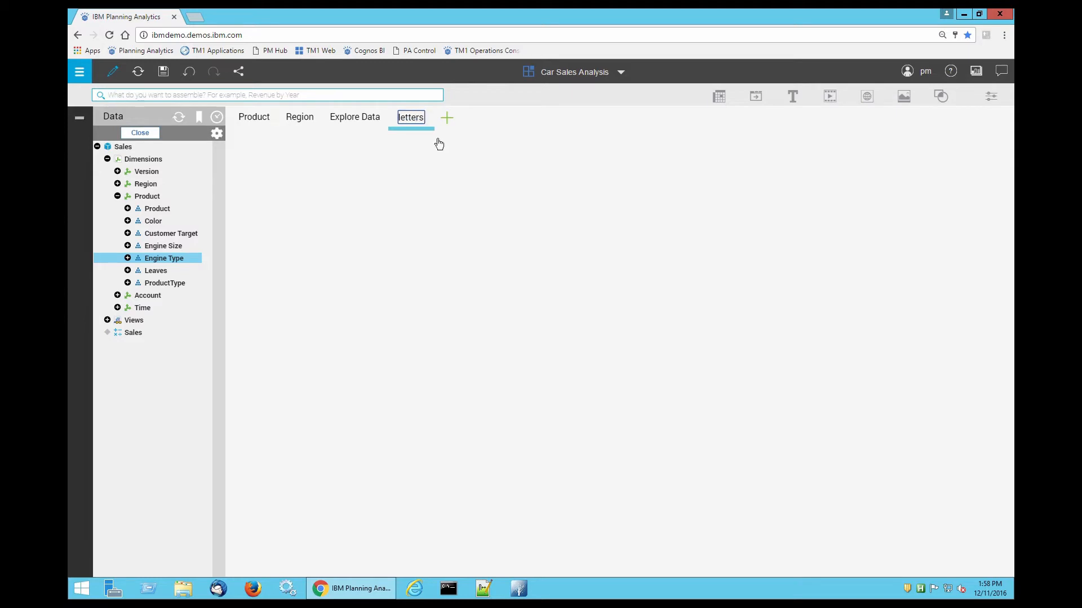
{"action": "mouse_move", "coordinate": [337, 269]}
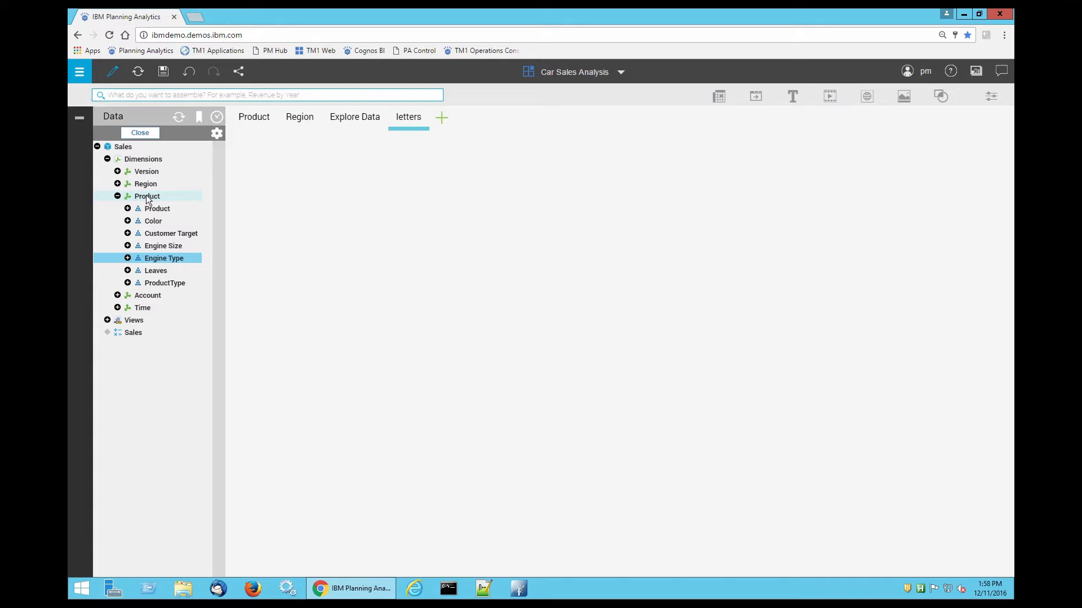
Place a Product hierarchy editor on the letters sheet, enlarged and moved to the top left
{"action": "left_click", "coordinate": [157, 209]}
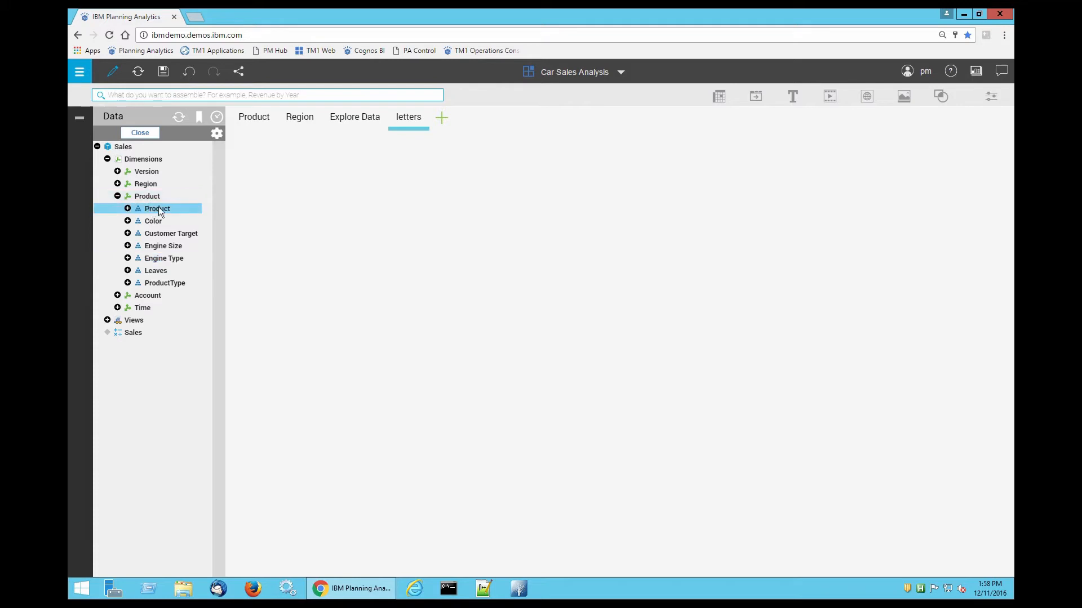
{"action": "double_click", "coordinate": [157, 208]}
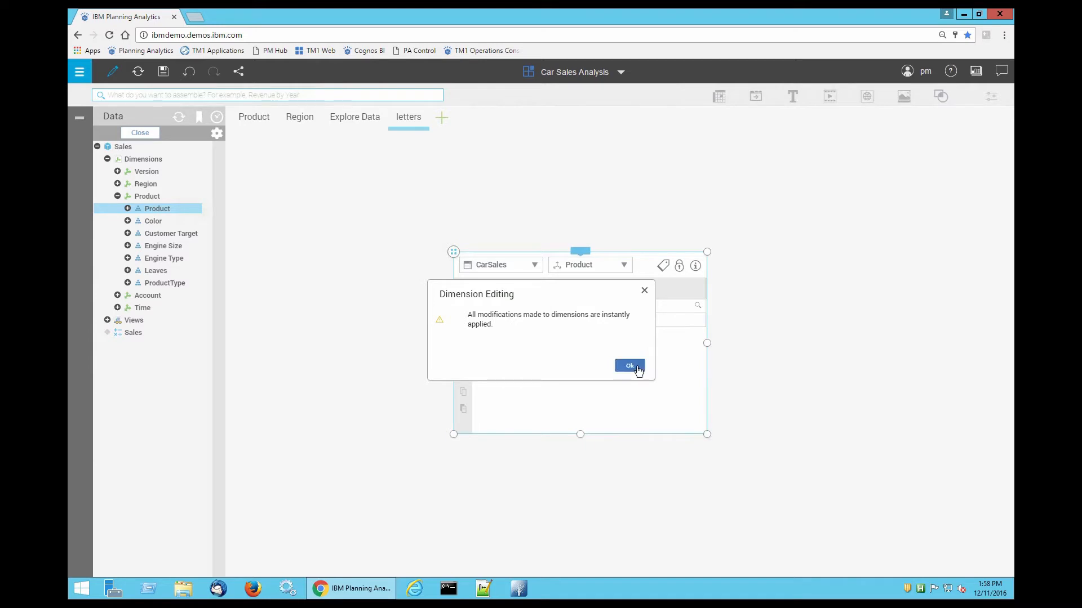
{"action": "left_click", "coordinate": [629, 365]}
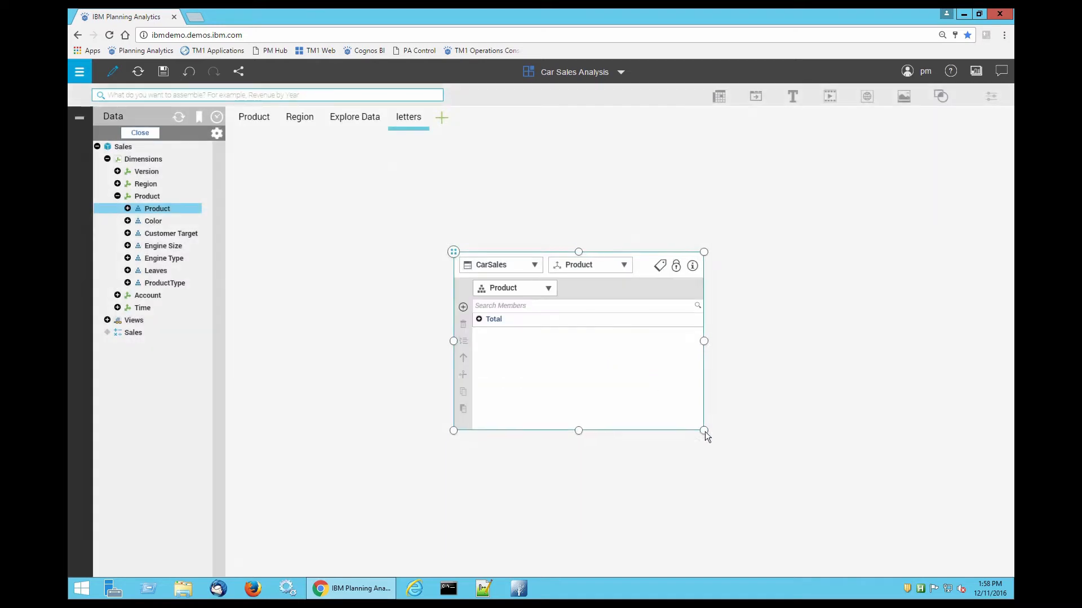
{"action": "left_click_drag", "start_coordinate": [703, 430], "coordinate": [905, 472]}
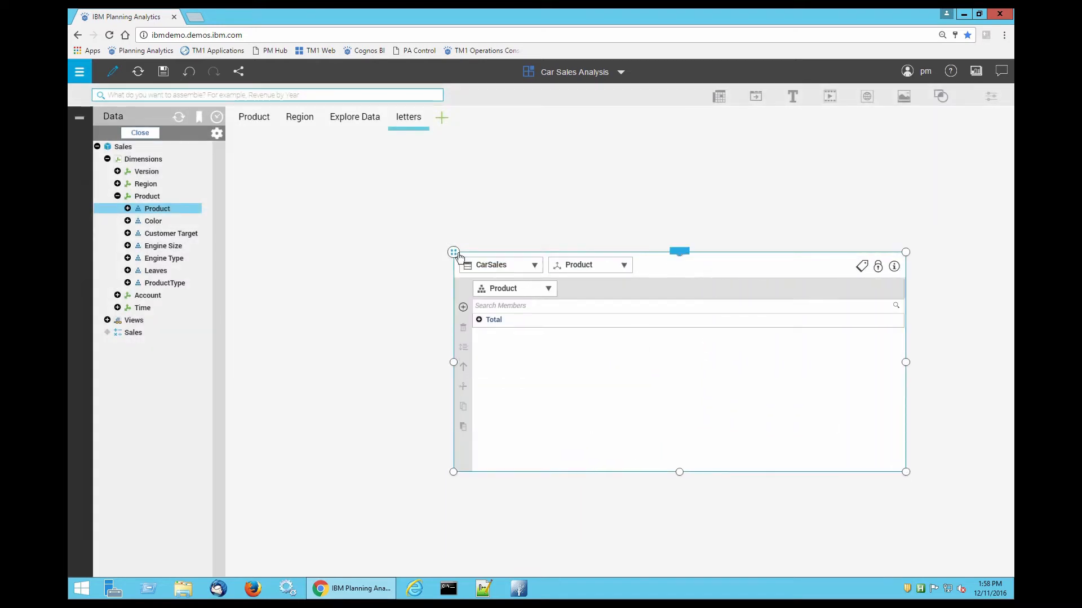
{"action": "left_click_drag", "start_coordinate": [453, 251], "coordinate": [248, 173]}
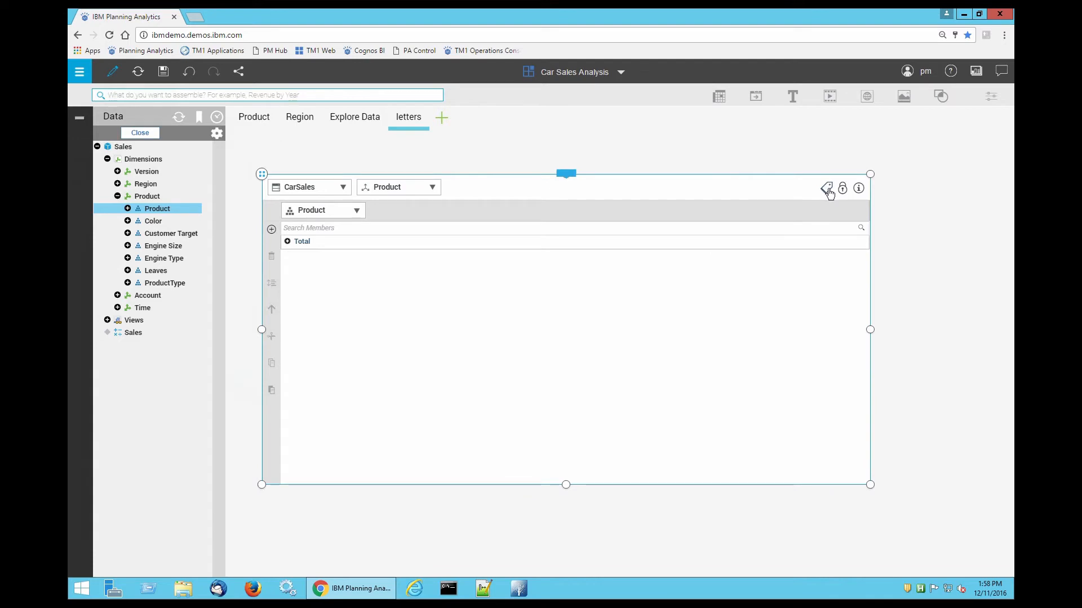
Show member attributes, switch the editor to the Leaves hierarchy and start a new attribute
{"action": "left_click", "coordinate": [826, 188]}
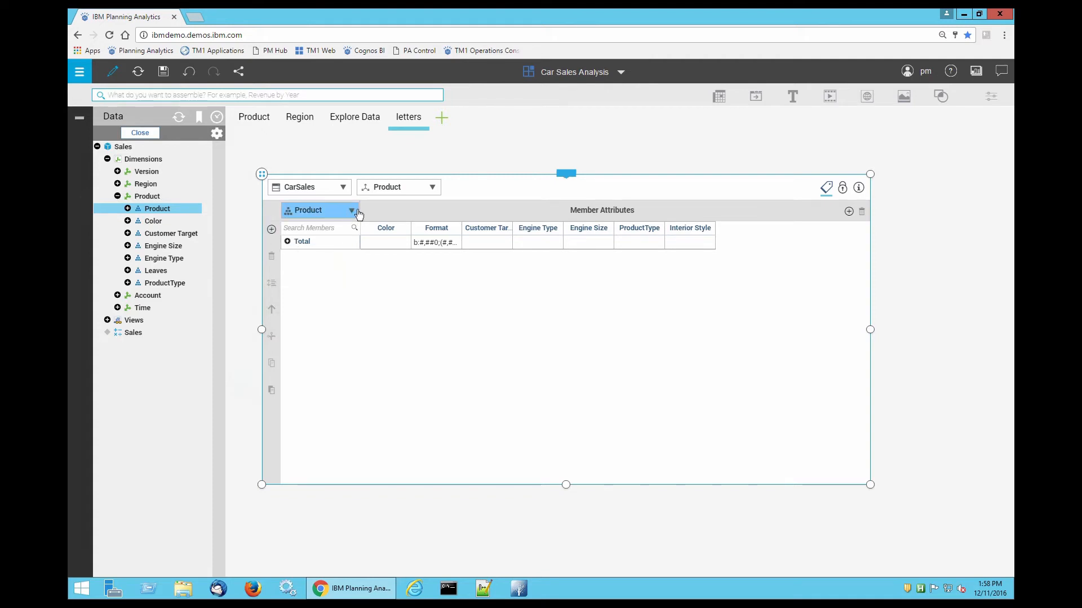
{"action": "left_click", "coordinate": [351, 211]}
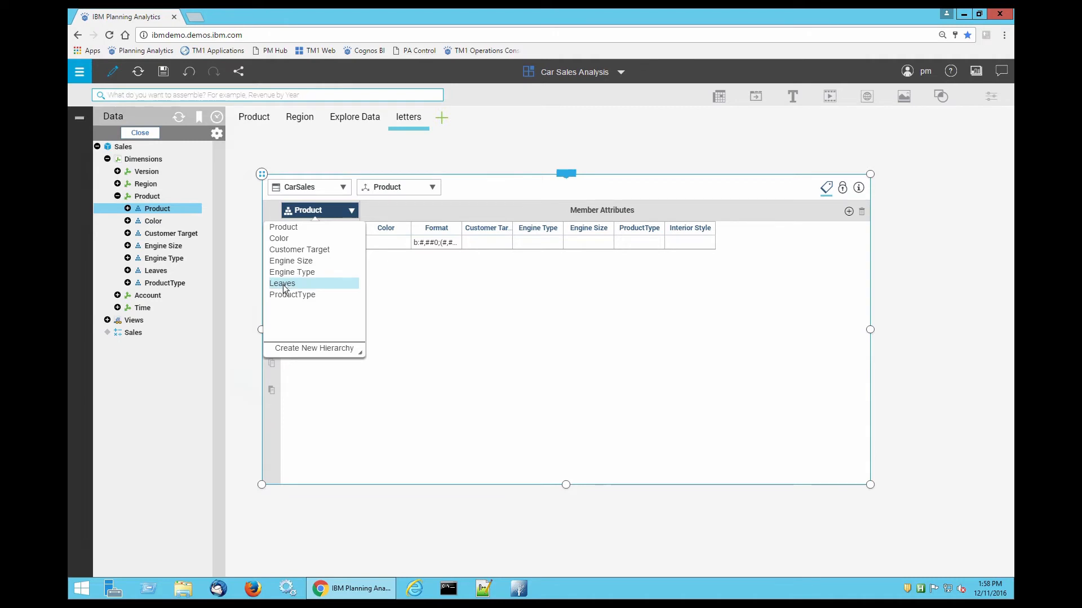
{"action": "left_click", "coordinate": [282, 282]}
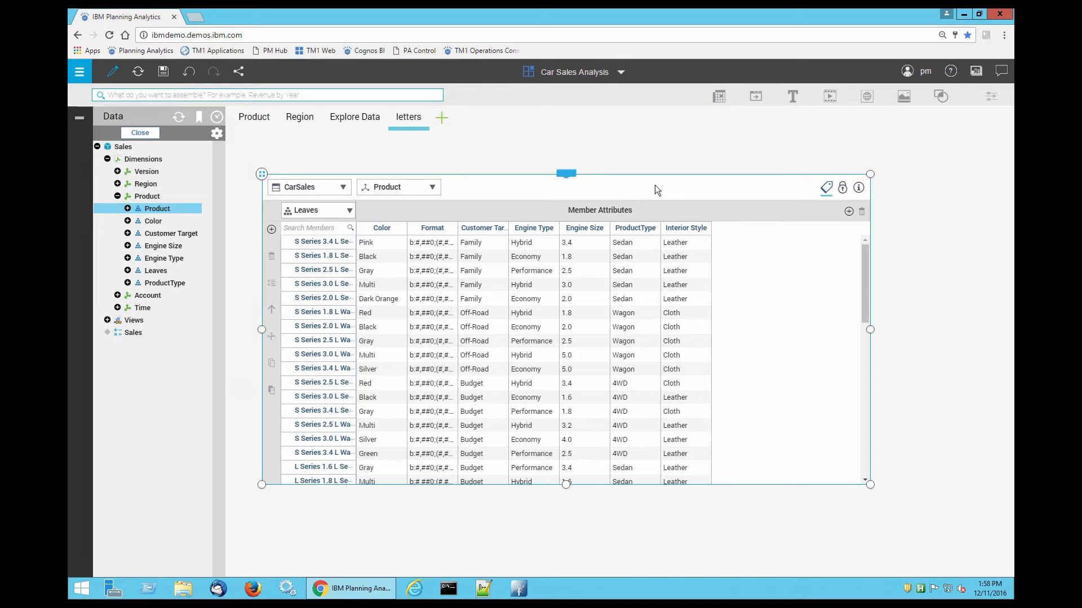
{"action": "left_click", "coordinate": [848, 212]}
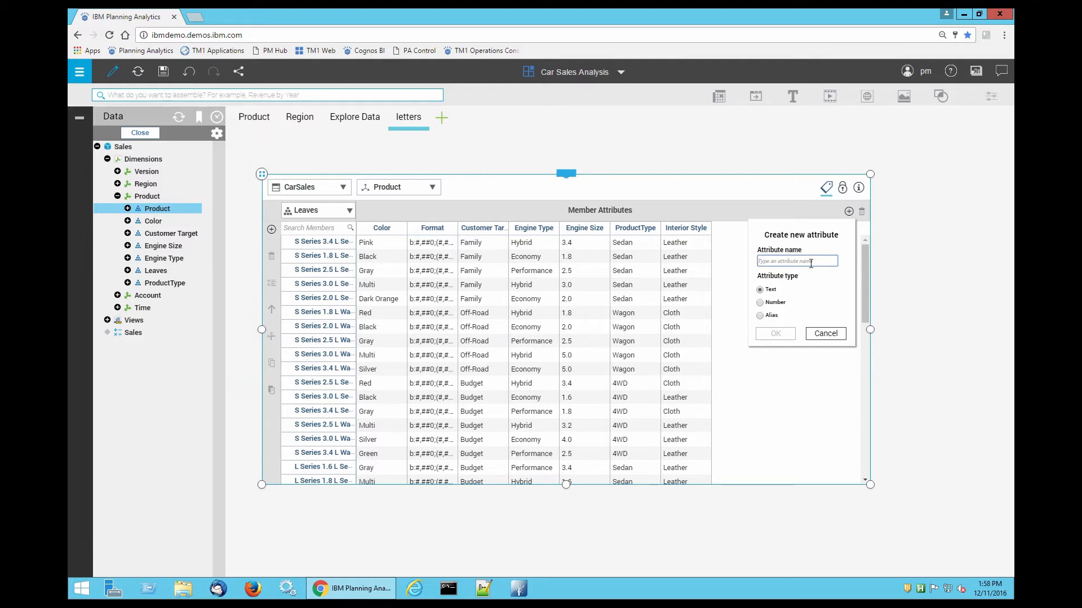
Create a 'letters' attribute and enter values a, c, h and j for the first car models
{"action": "type", "text": "letters"}
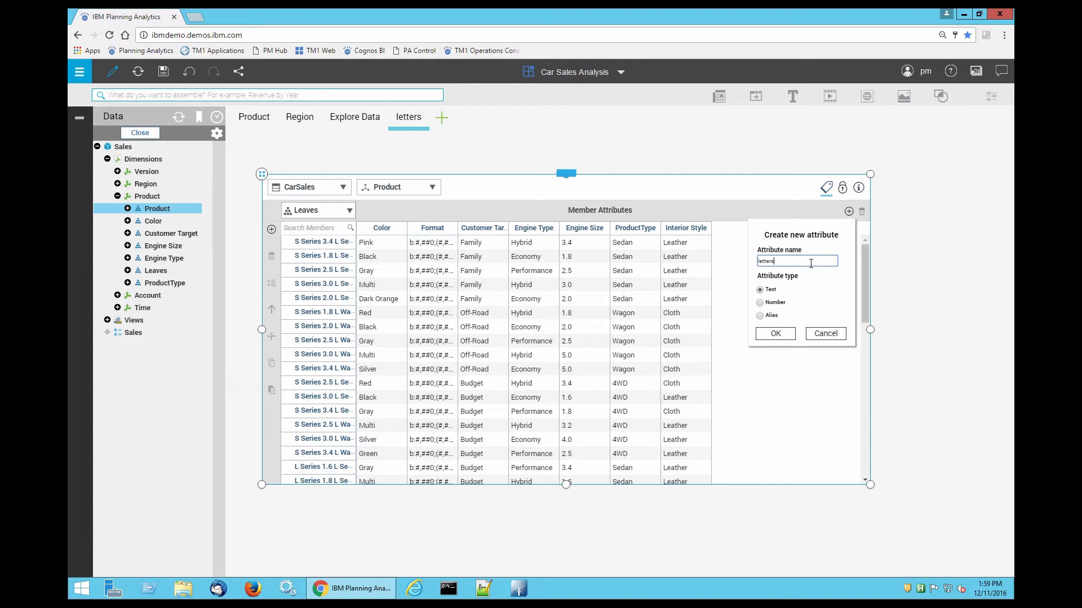
{"action": "left_click", "coordinate": [774, 334]}
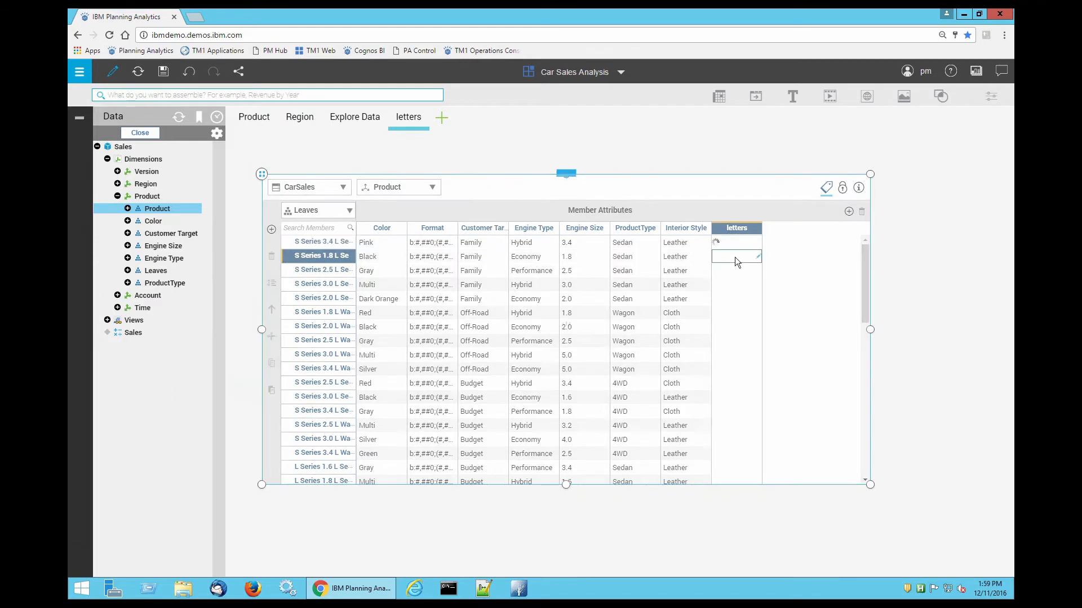
{"action": "type", "text": "a"}
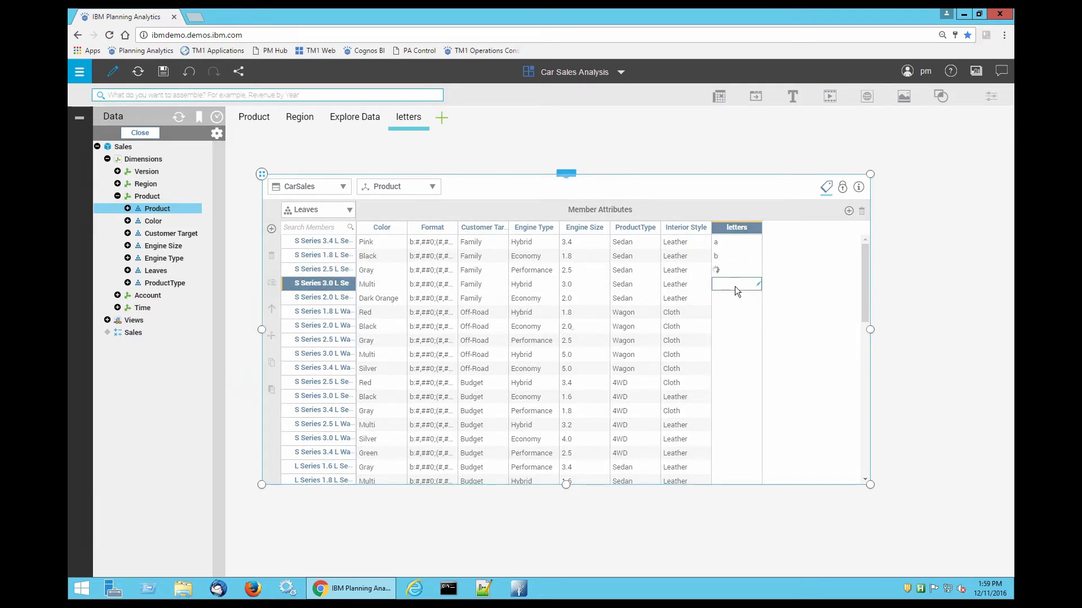
{"action": "type", "text": "c"}
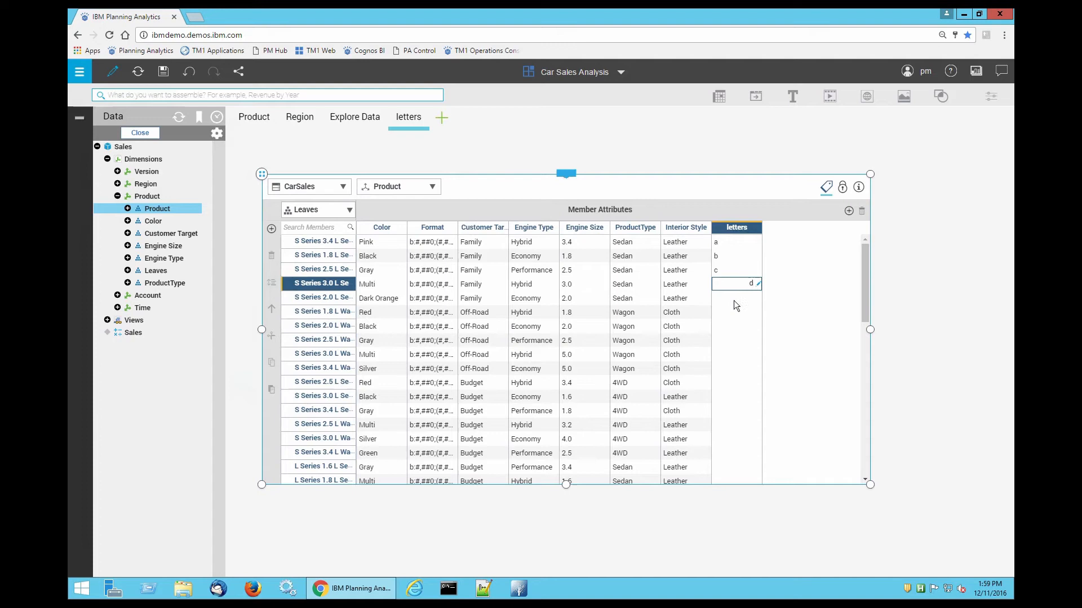
{"action": "type", "text": "h"}
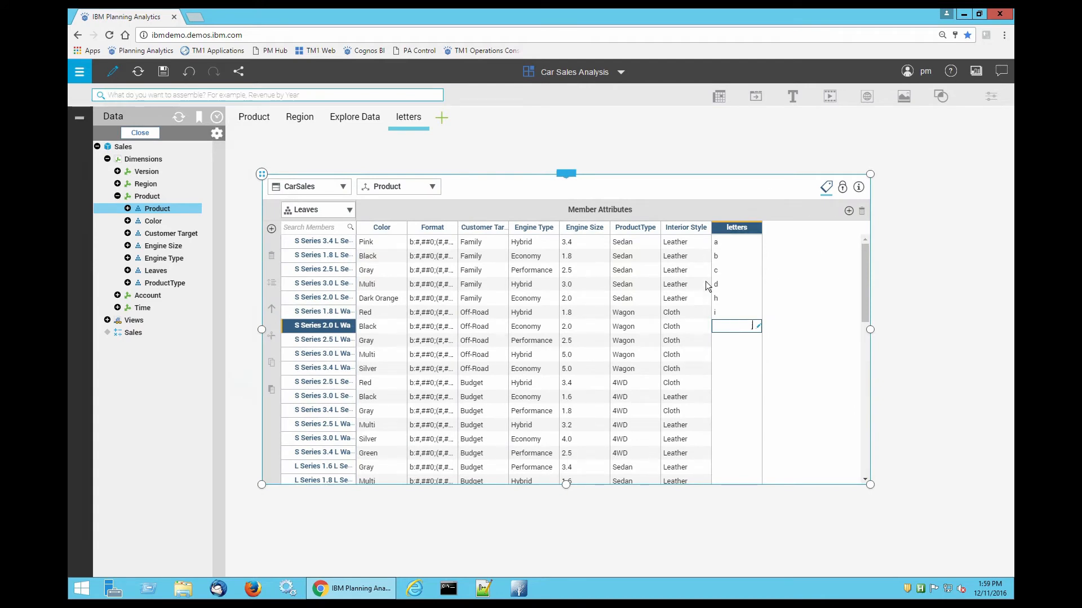
{"action": "type", "text": "j"}
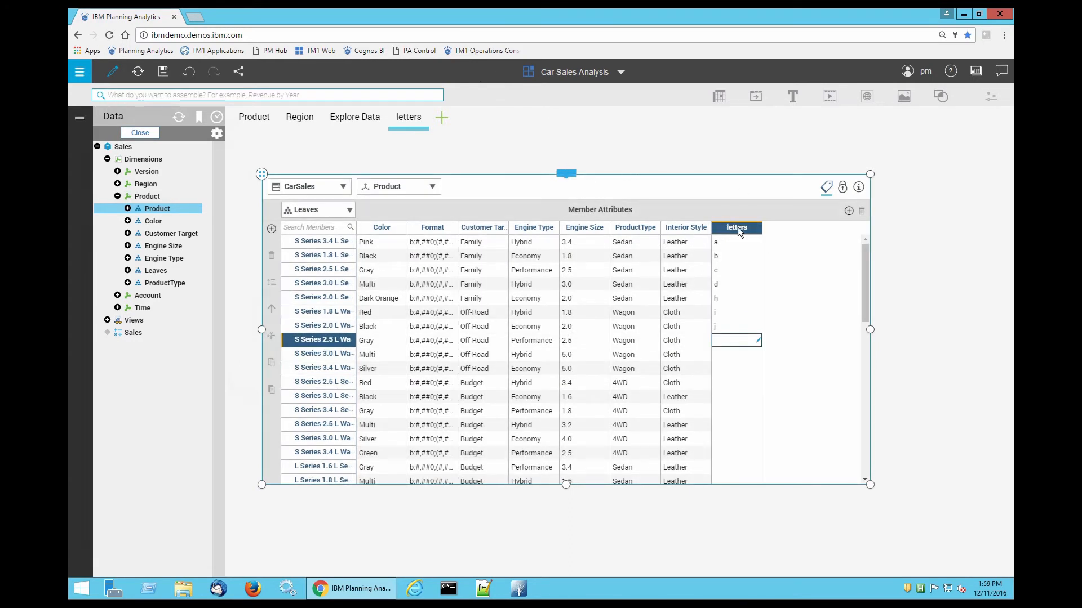
{"action": "mouse_move", "coordinate": [736, 227]}
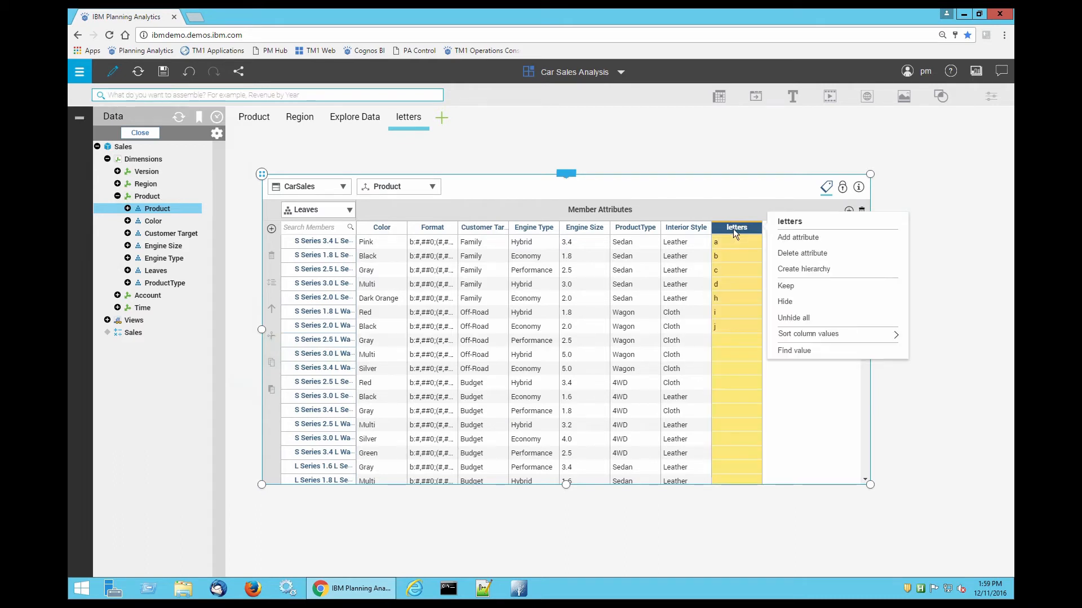
{"action": "mouse_move", "coordinate": [803, 269]}
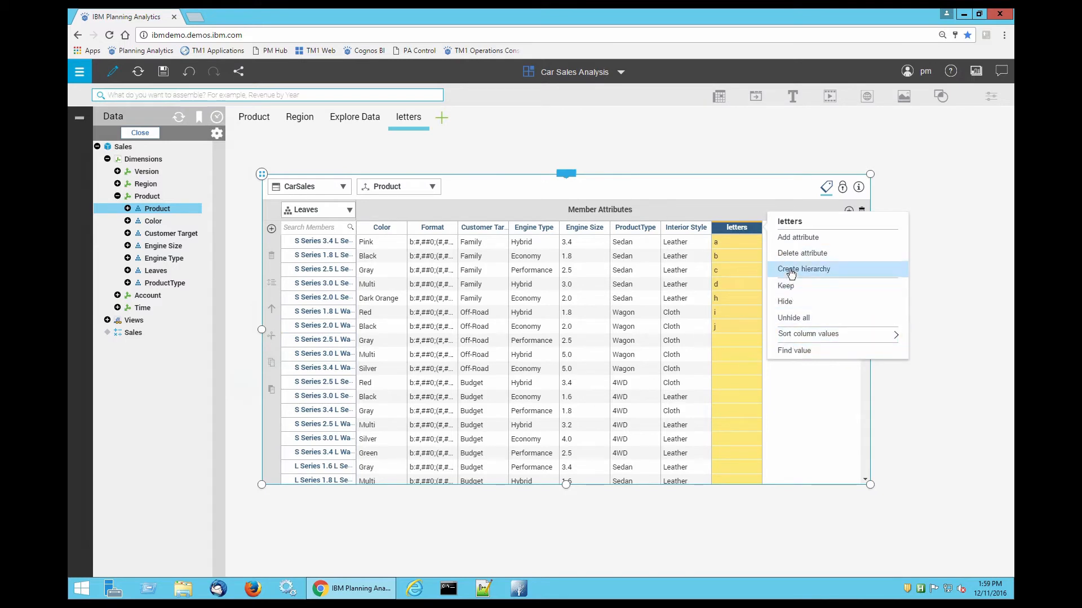
Build a new hierarchy from the letters attribute and confirm the warning
{"action": "left_click", "coordinate": [803, 269]}
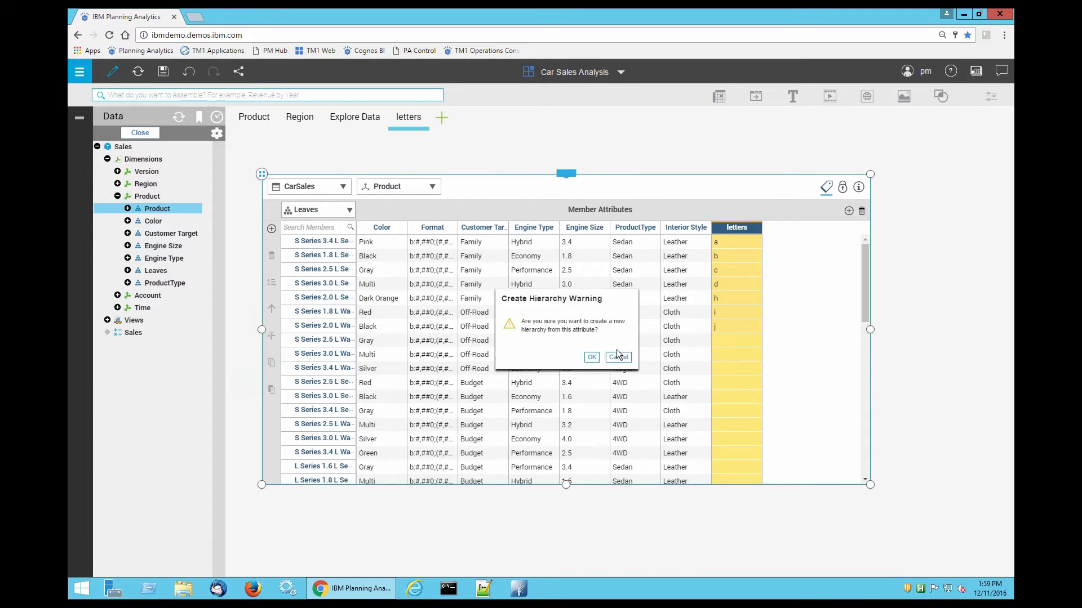
{"action": "left_click", "coordinate": [591, 358]}
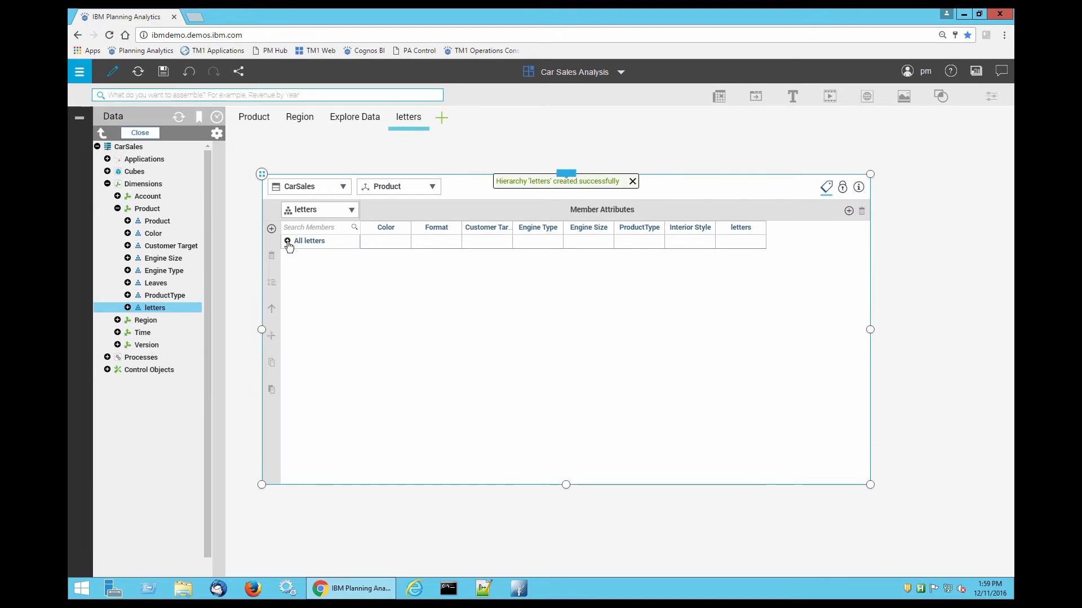
Expand All letters to list its members, checking member a's car and collapsing it again
{"action": "left_click", "coordinate": [631, 180]}
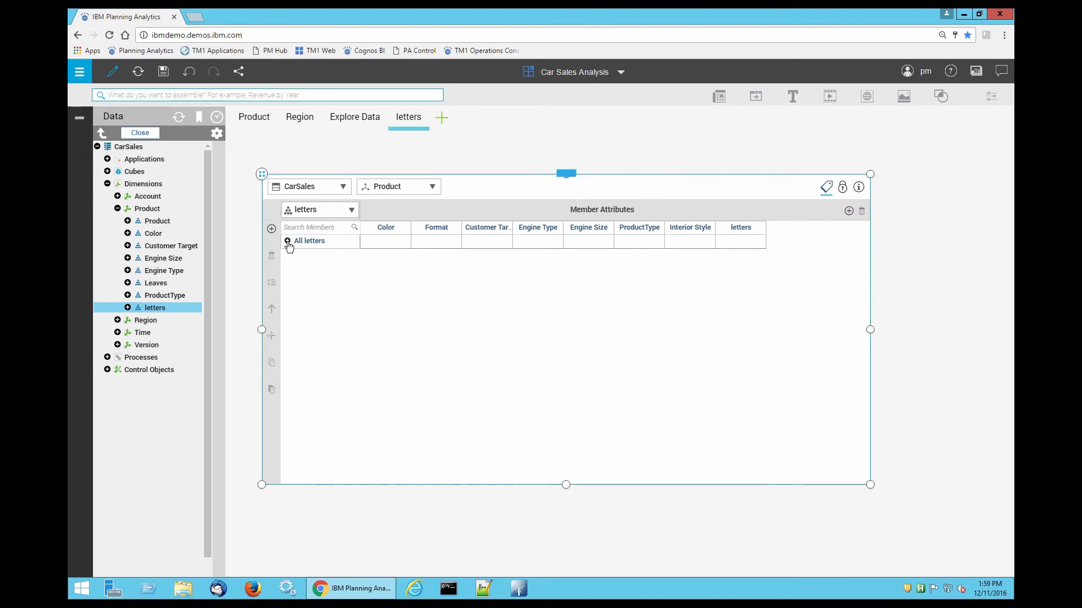
{"action": "left_click", "coordinate": [288, 241]}
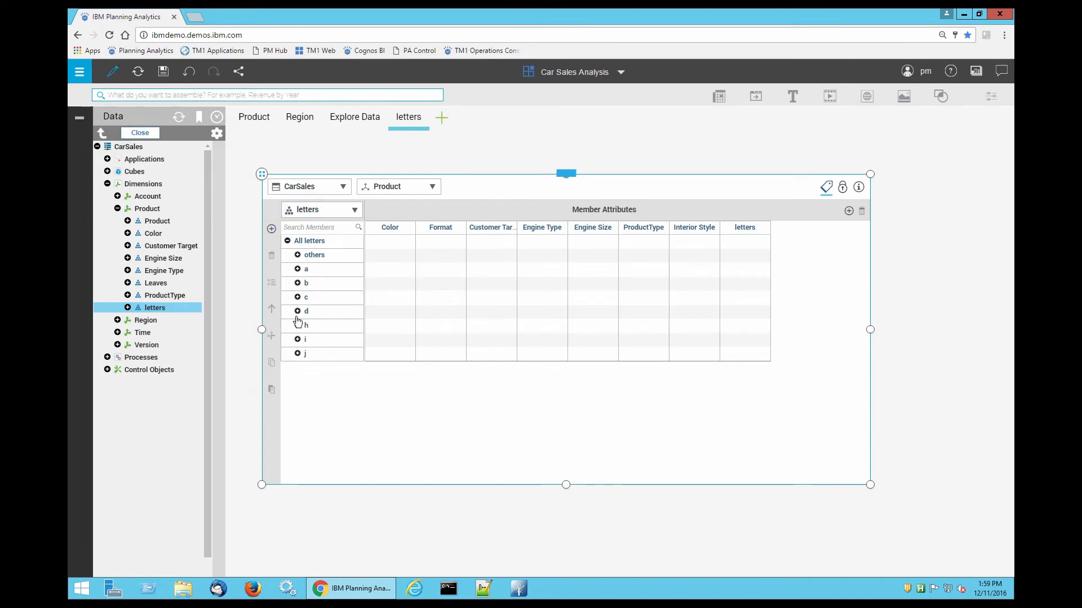
{"action": "left_click", "coordinate": [296, 270]}
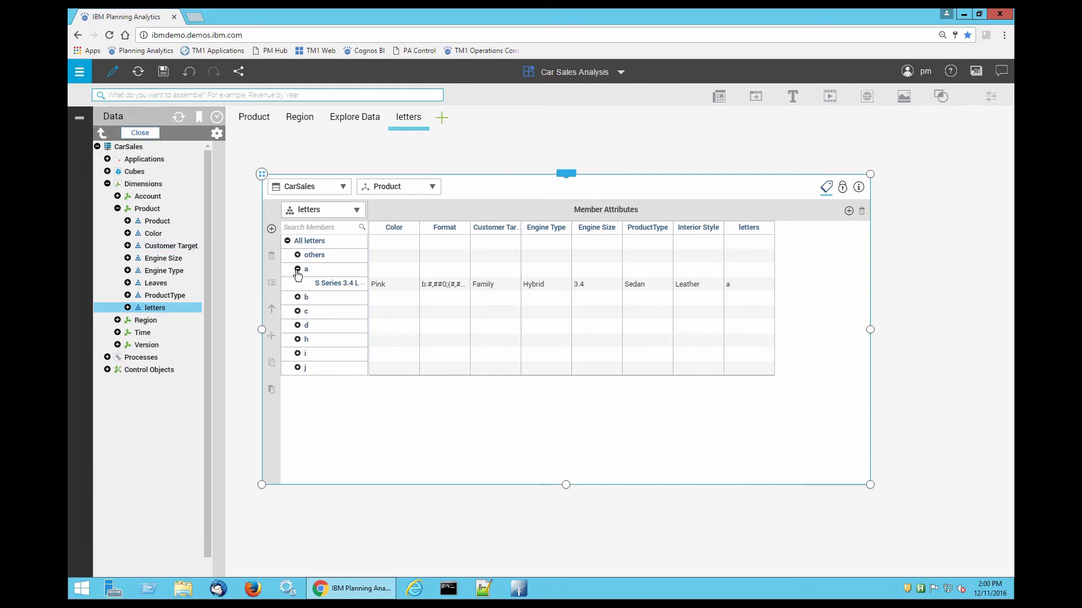
{"action": "left_click", "coordinate": [297, 269]}
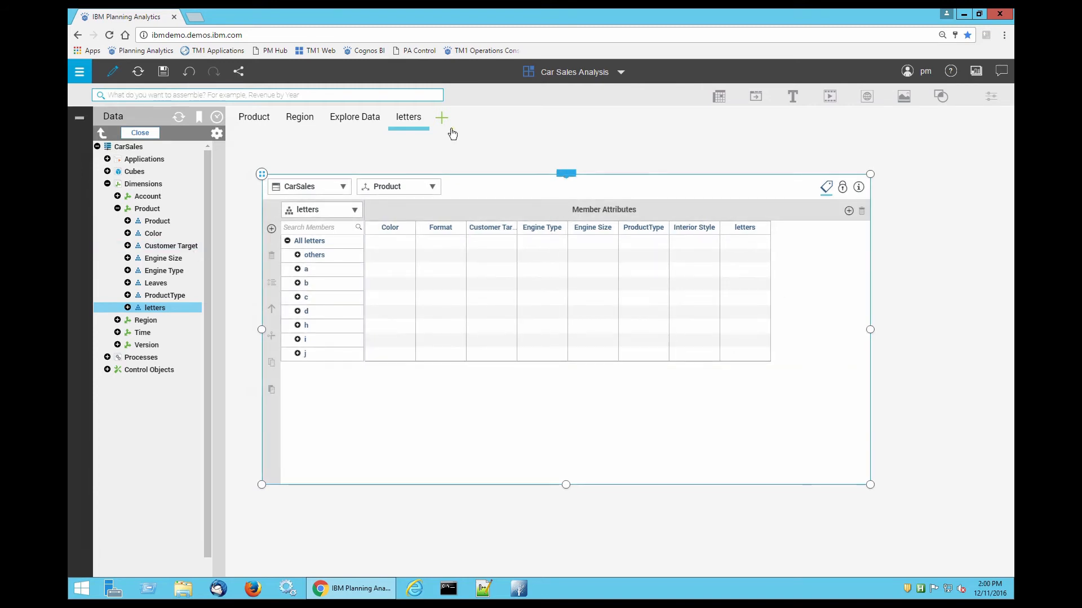
{"action": "mouse_move", "coordinate": [441, 118]}
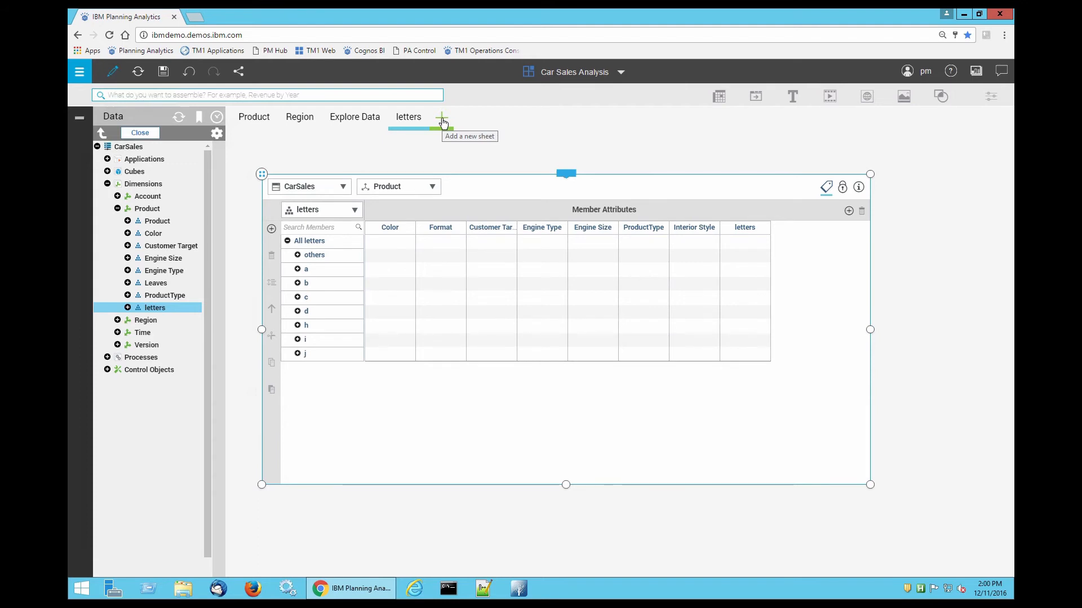
Add a new sheet to the book and rename it 'report'
{"action": "left_click", "coordinate": [441, 117]}
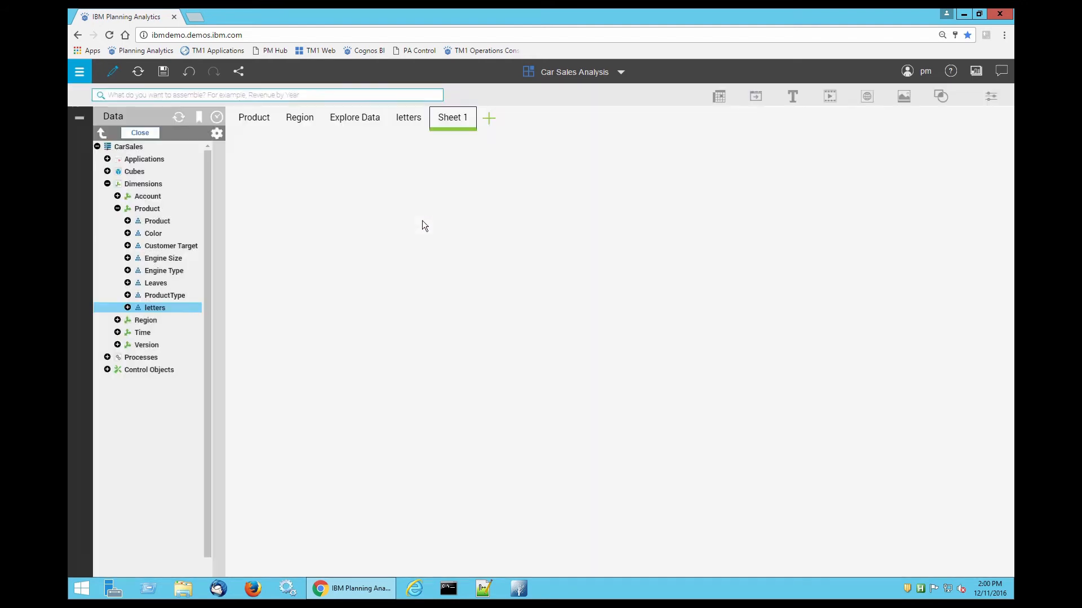
{"action": "double_click", "coordinate": [452, 117]}
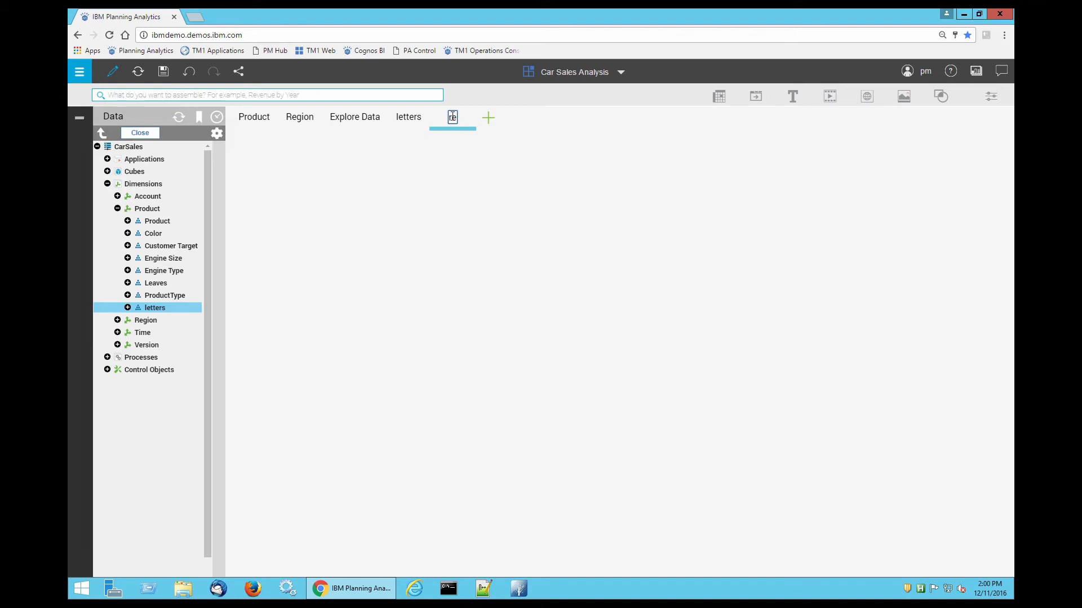
{"action": "type", "text": "report"}
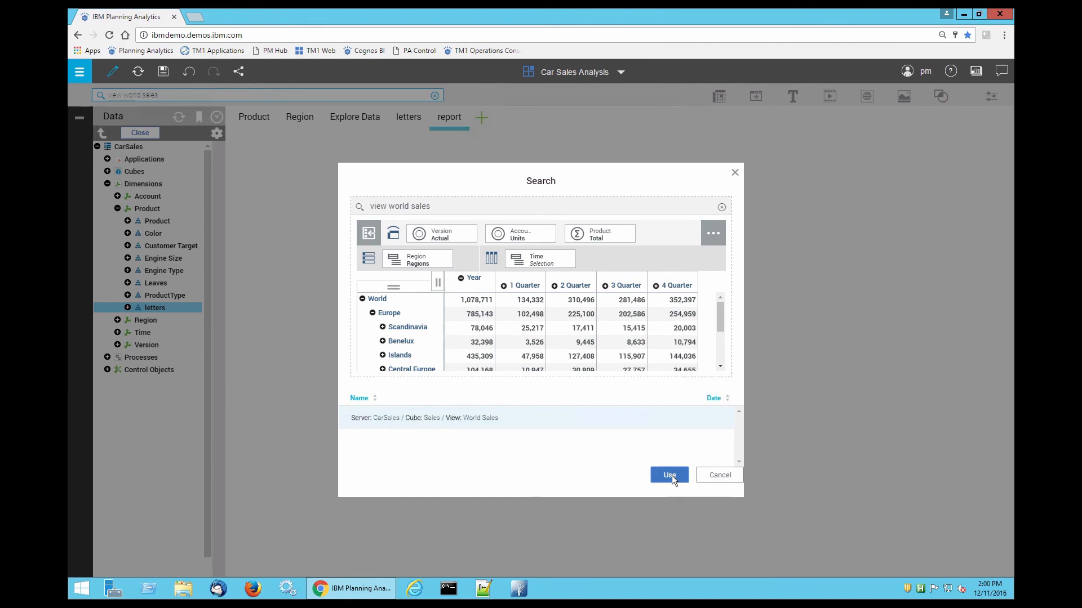
Place the World Sales view on the report sheet and show the Sales cube in the data tree
{"action": "left_click", "coordinate": [668, 475]}
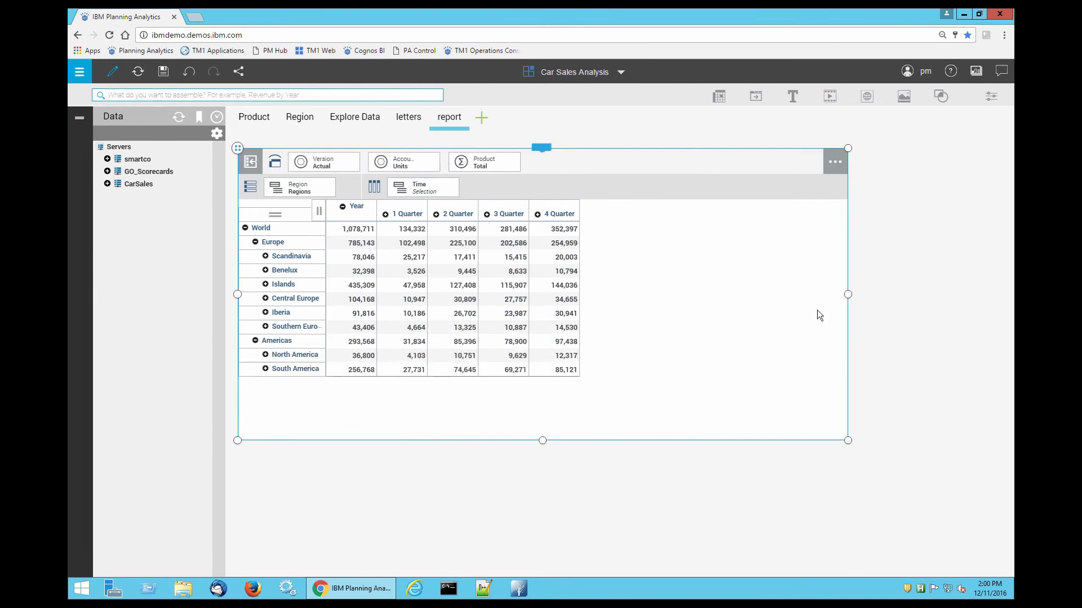
{"action": "left_click", "coordinate": [250, 161]}
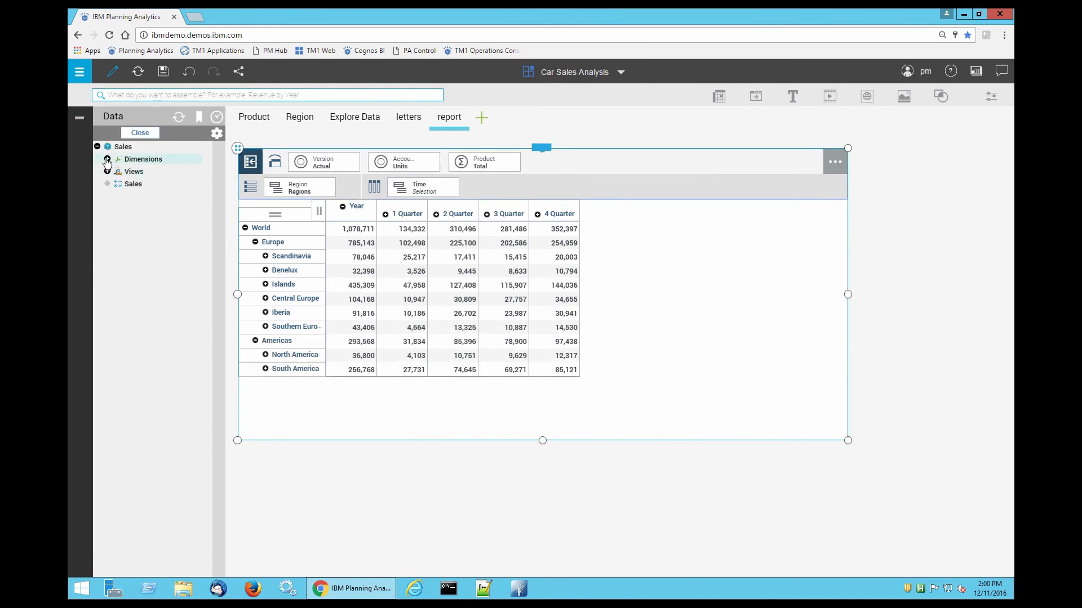
Replace the Time columns with the Product dimension's letters hierarchy in World Sales
{"action": "left_click", "coordinate": [107, 159]}
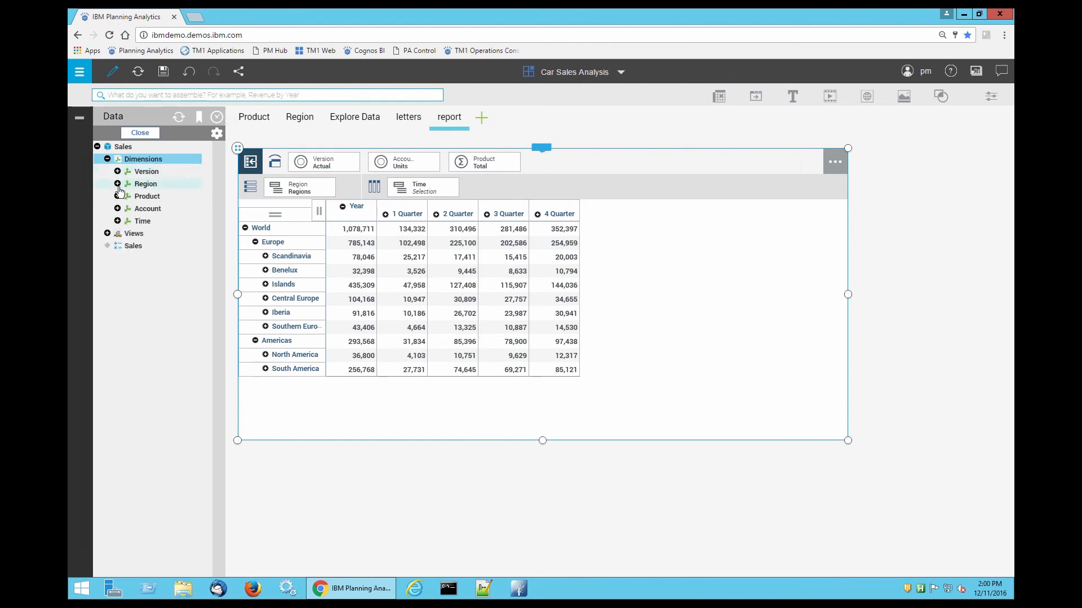
{"action": "left_click", "coordinate": [117, 196]}
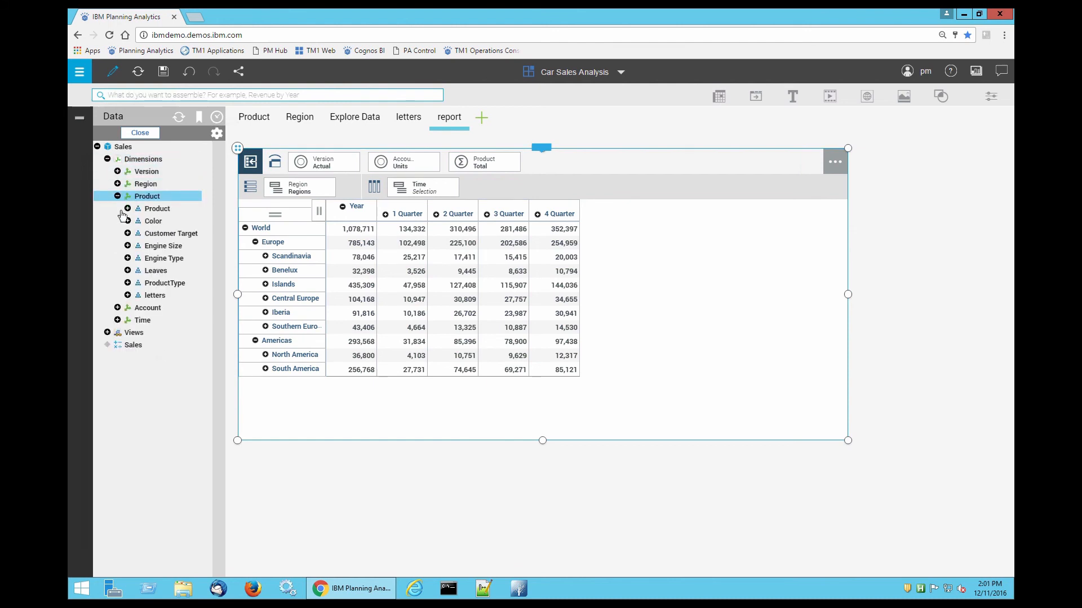
{"action": "left_click", "coordinate": [155, 295]}
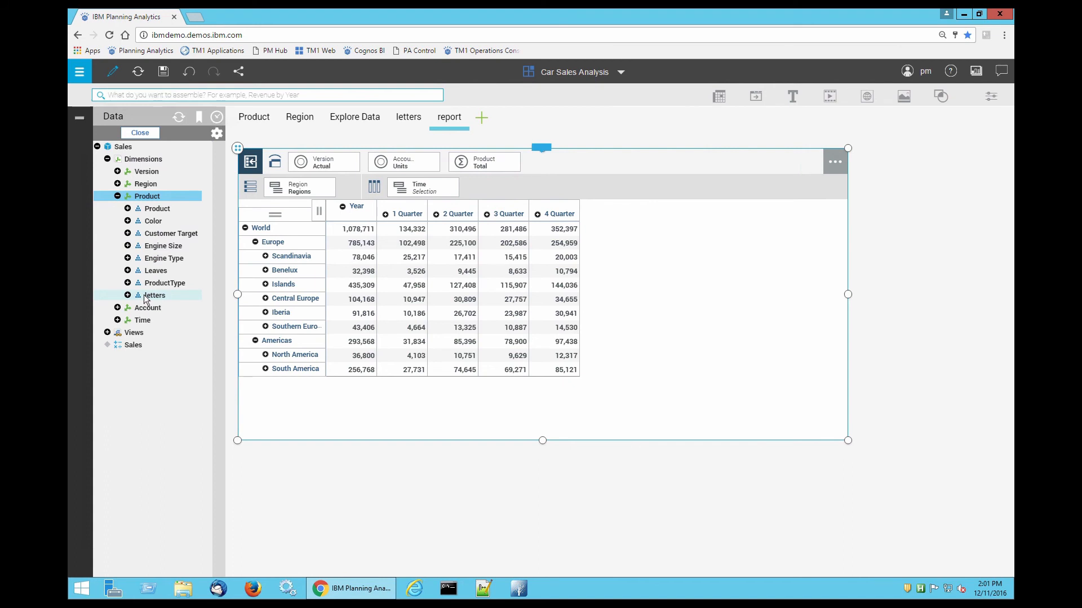
{"action": "left_click", "coordinate": [155, 296]}
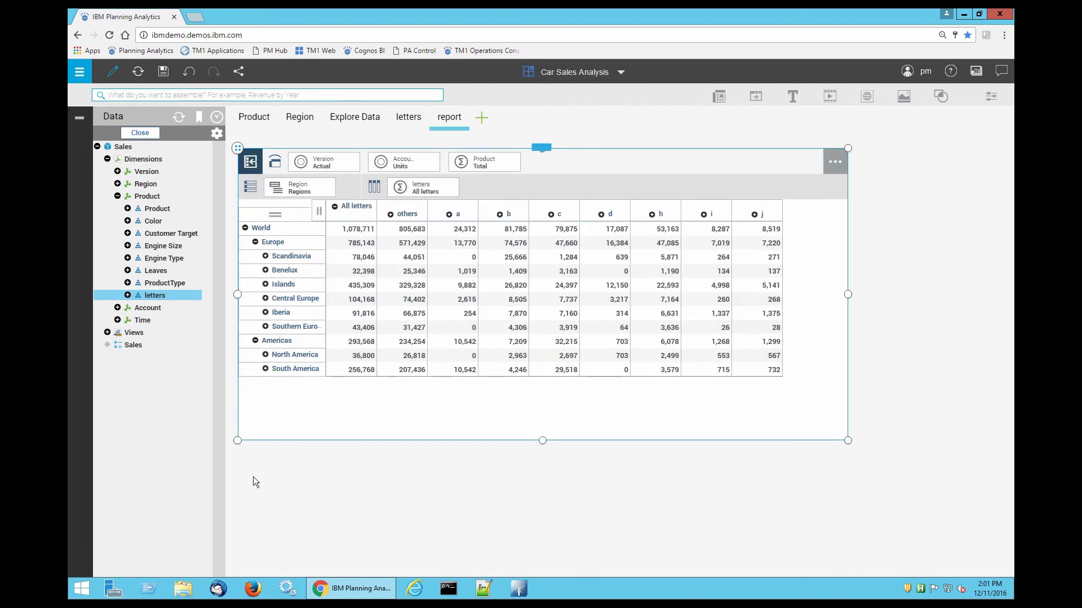
{"action": "mouse_move", "coordinate": [481, 426]}
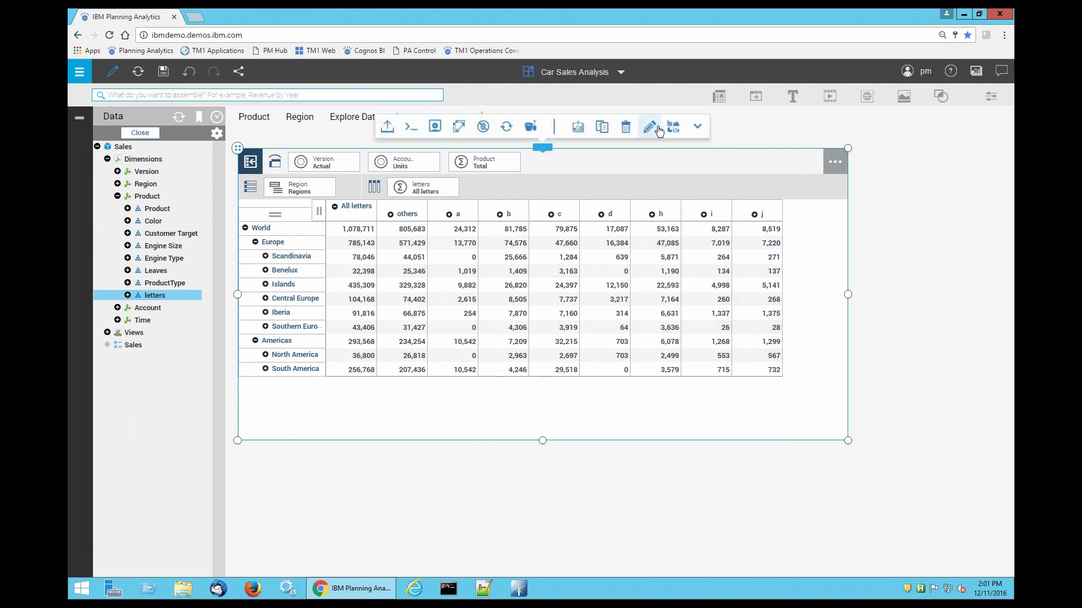
Switch the World Sales view to a Tree Map visualization of regions
{"action": "left_click", "coordinate": [672, 126]}
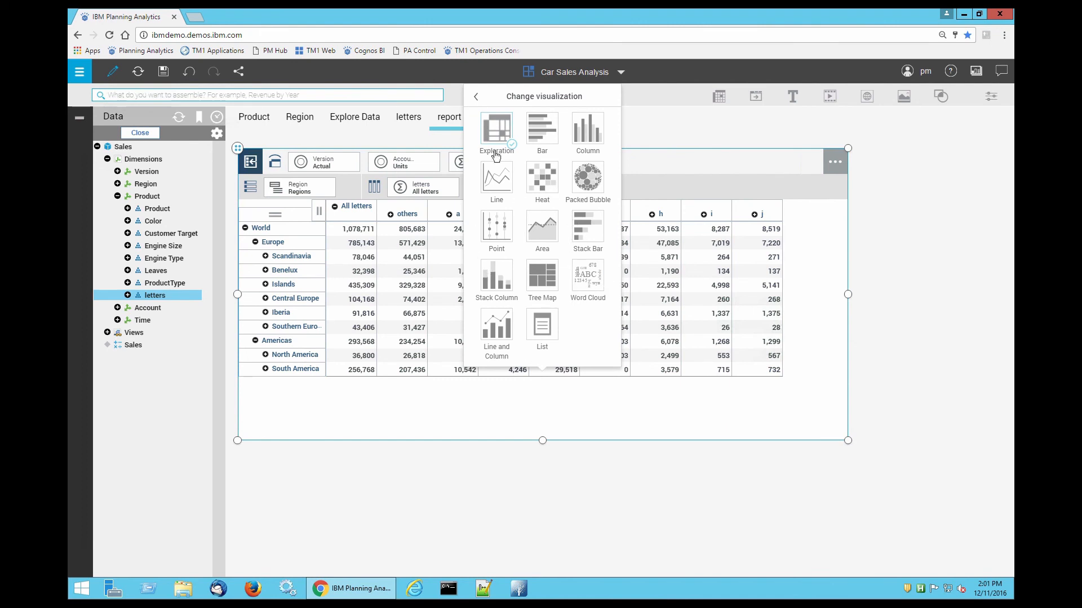
{"action": "mouse_move", "coordinate": [510, 231]}
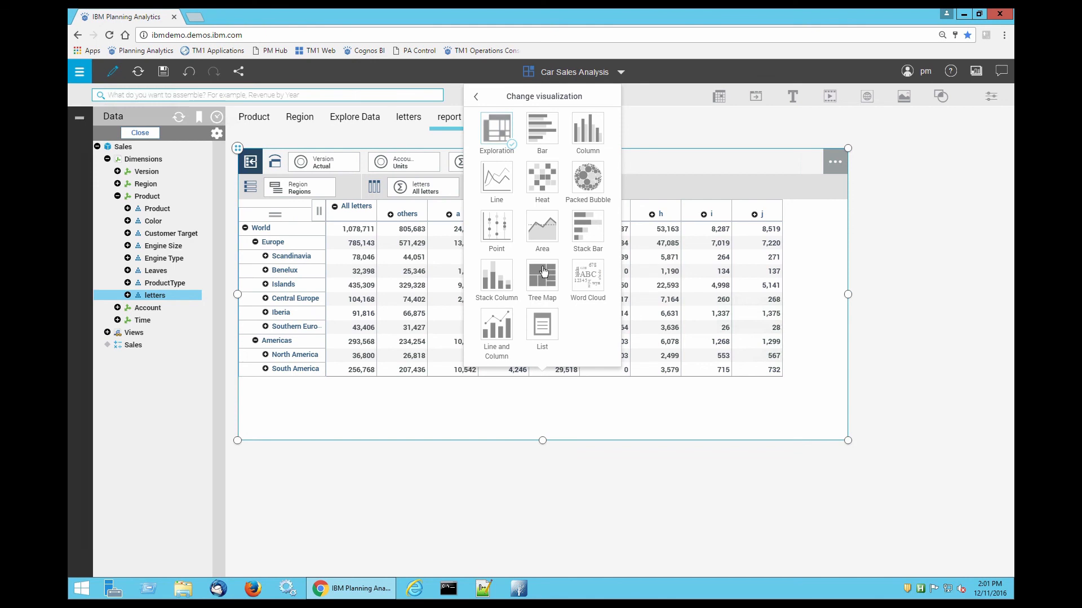
{"action": "left_click", "coordinate": [496, 130]}
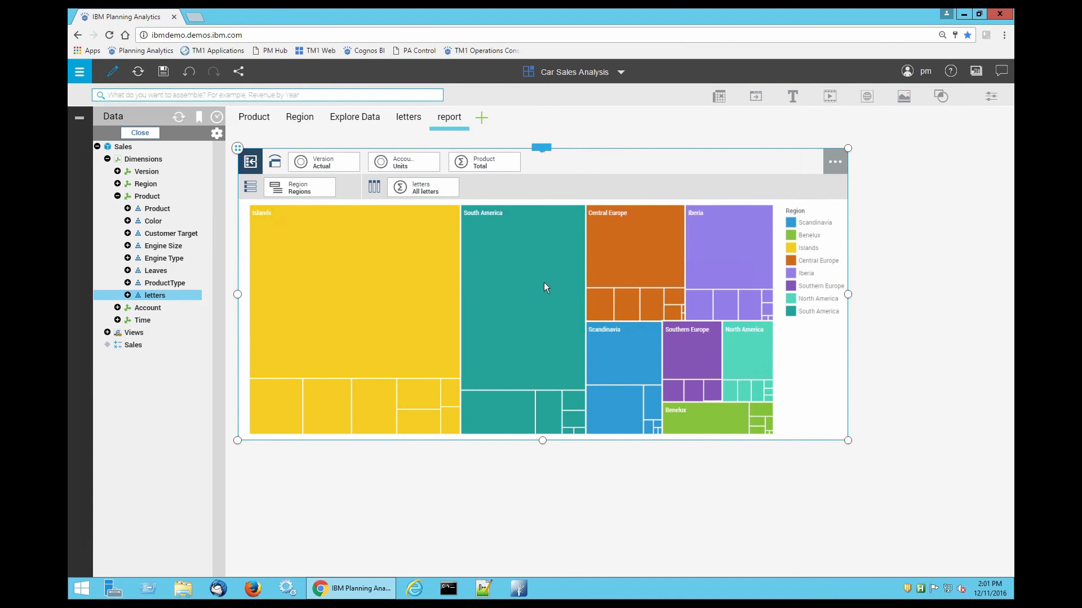
{"action": "mouse_move", "coordinate": [523, 238]}
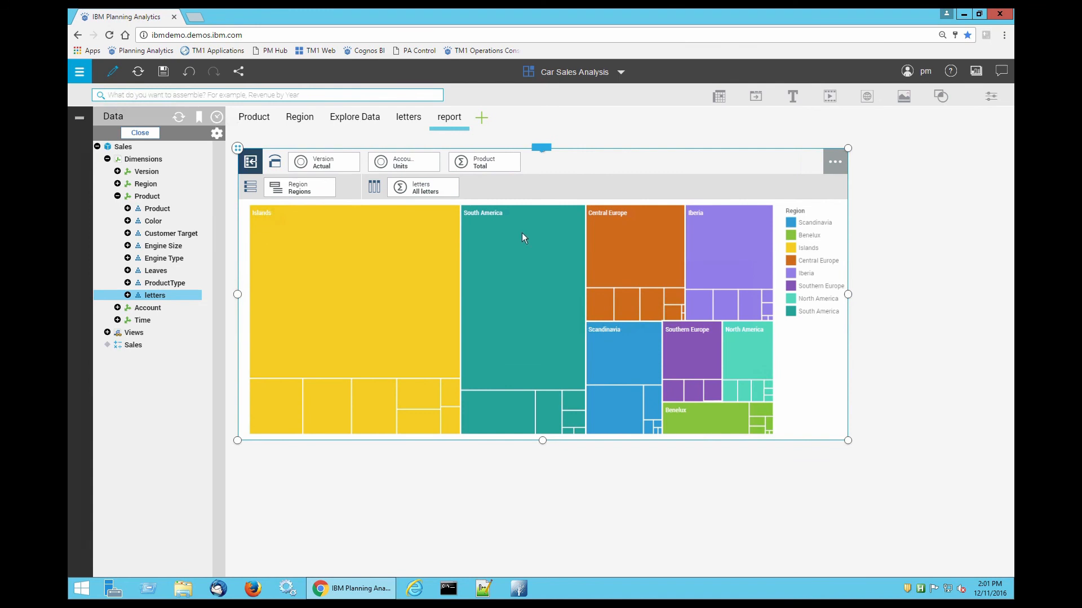